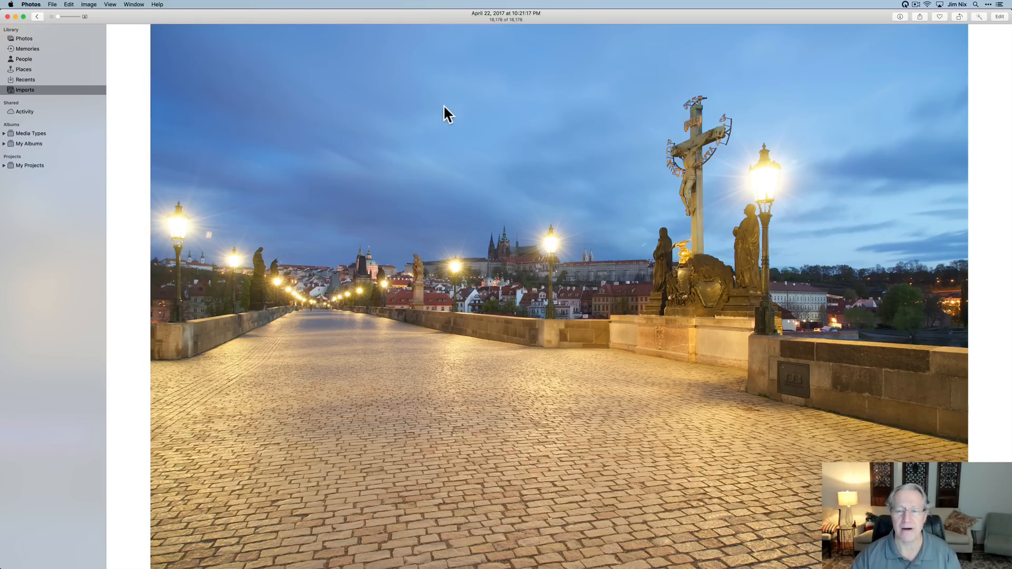
{"action": "mouse_move", "coordinate": [16, 22]}
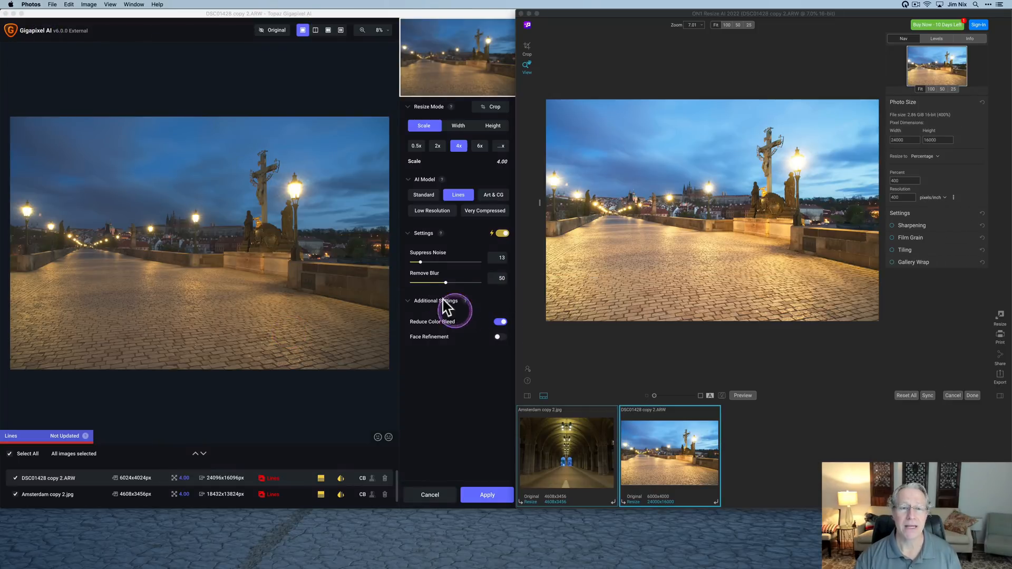
{"action": "mouse_move", "coordinate": [672, 272]}
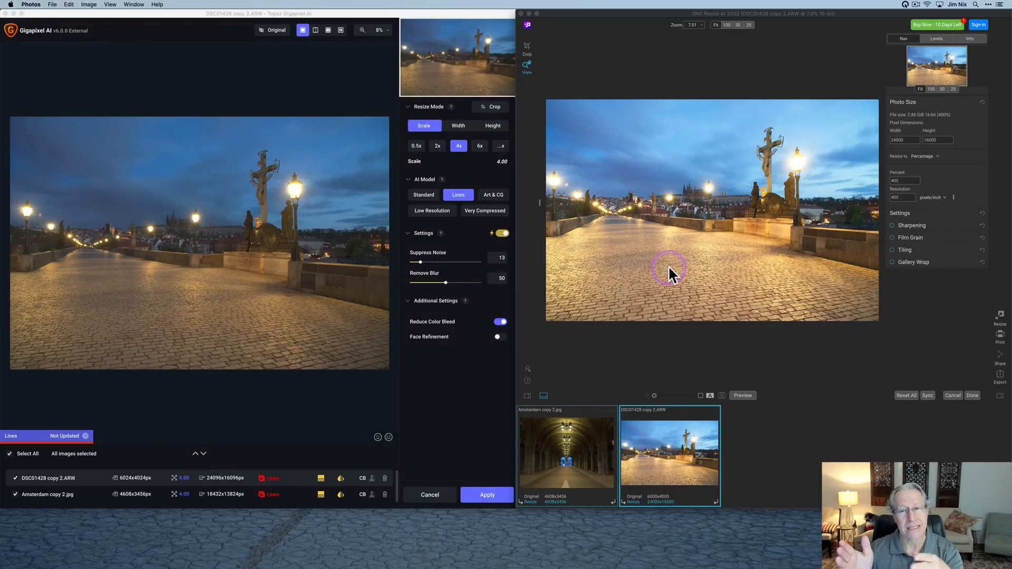
{"action": "mouse_move", "coordinate": [672, 273]}
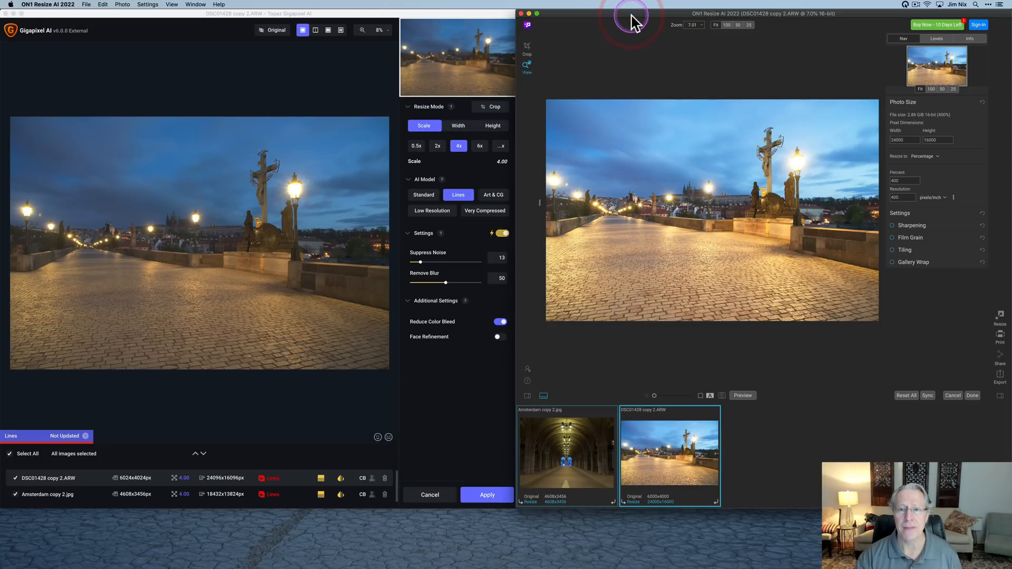
{"action": "mouse_move", "coordinate": [213, 178]}
{"action": "type", "text": "900"}
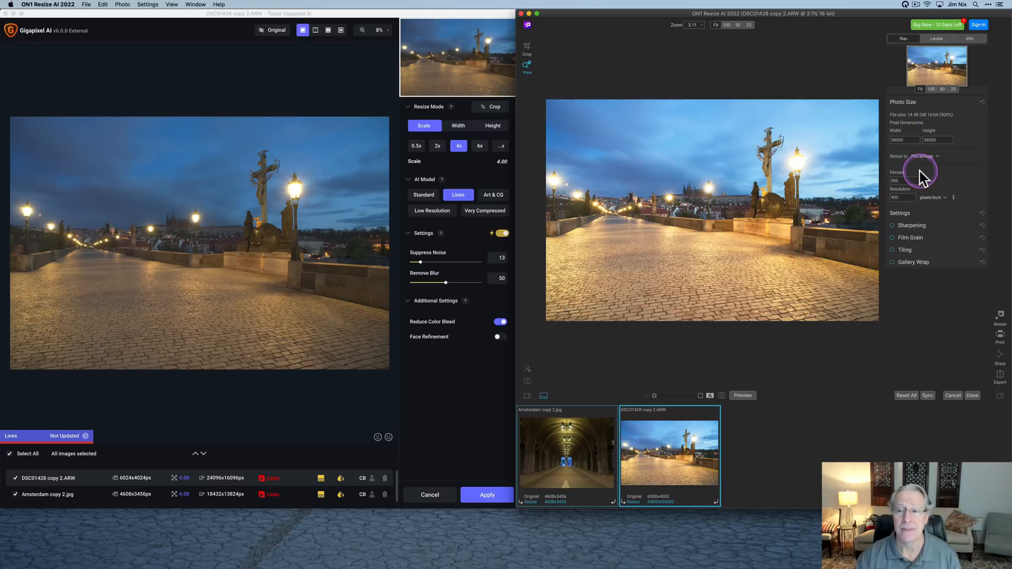
{"action": "mouse_move", "coordinate": [953, 157]}
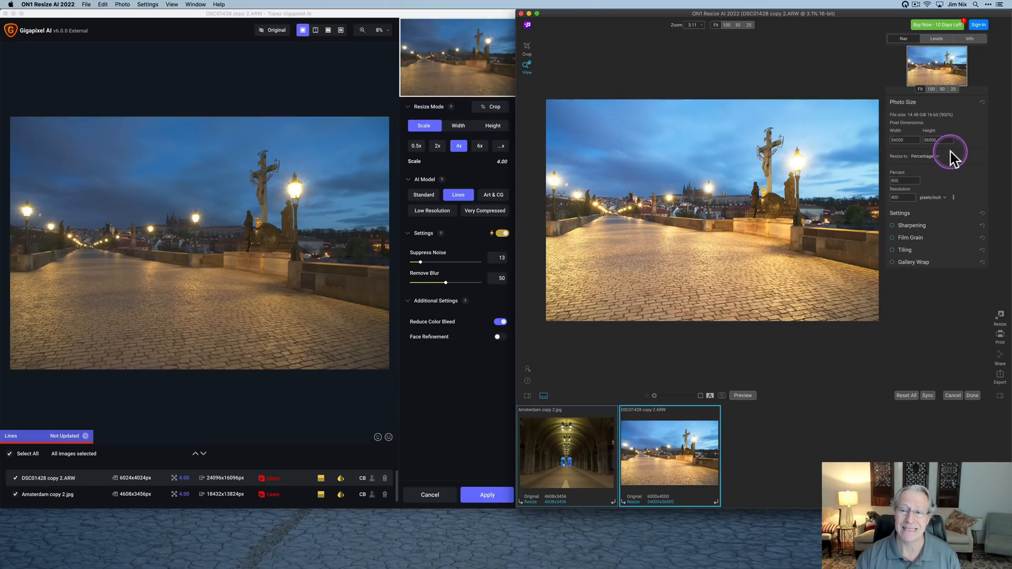
{"action": "mouse_move", "coordinate": [981, 206]}
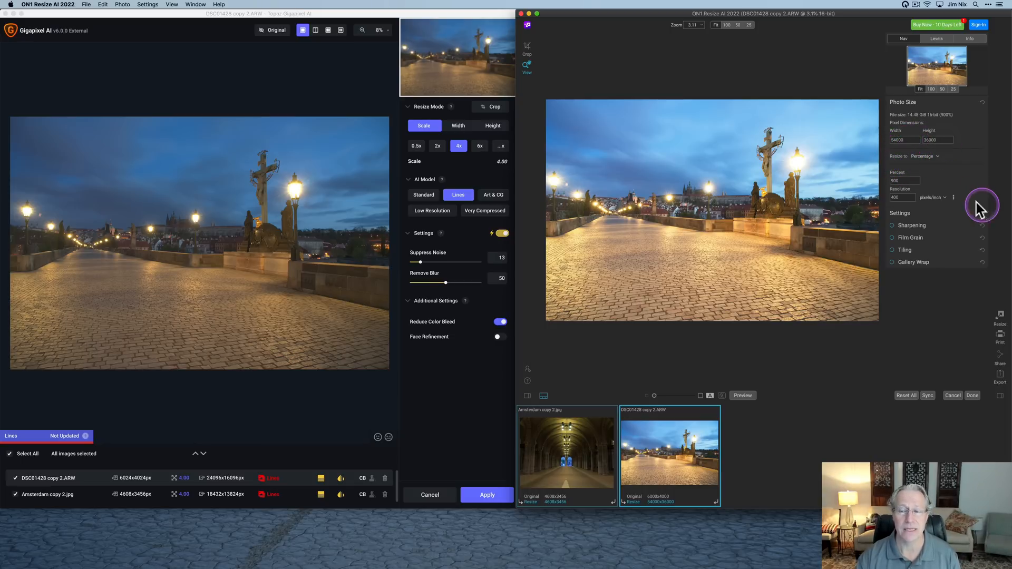
{"action": "mouse_move", "coordinate": [923, 175]}
{"action": "type", "text": "400"}
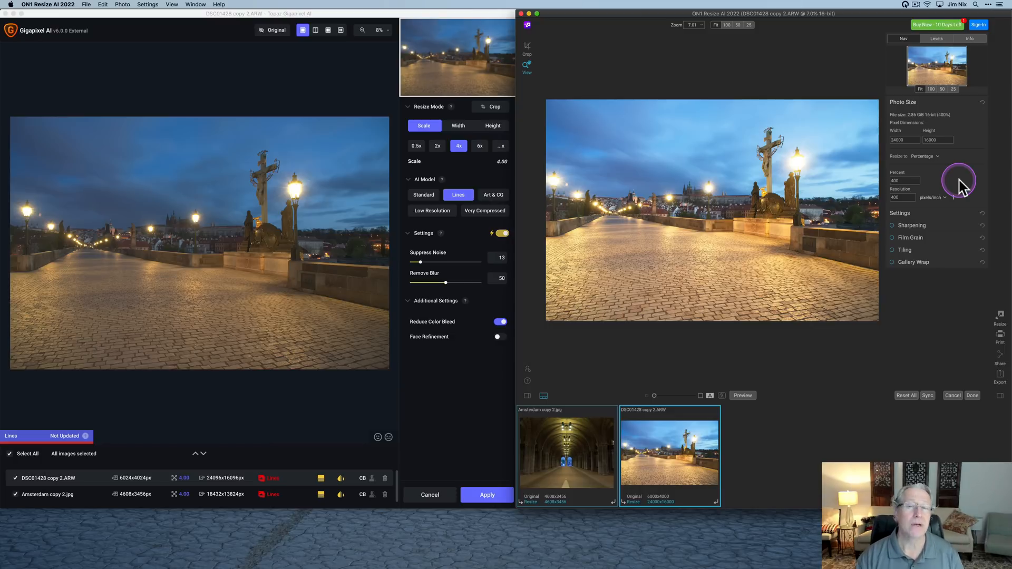
{"action": "mouse_move", "coordinate": [924, 154]}
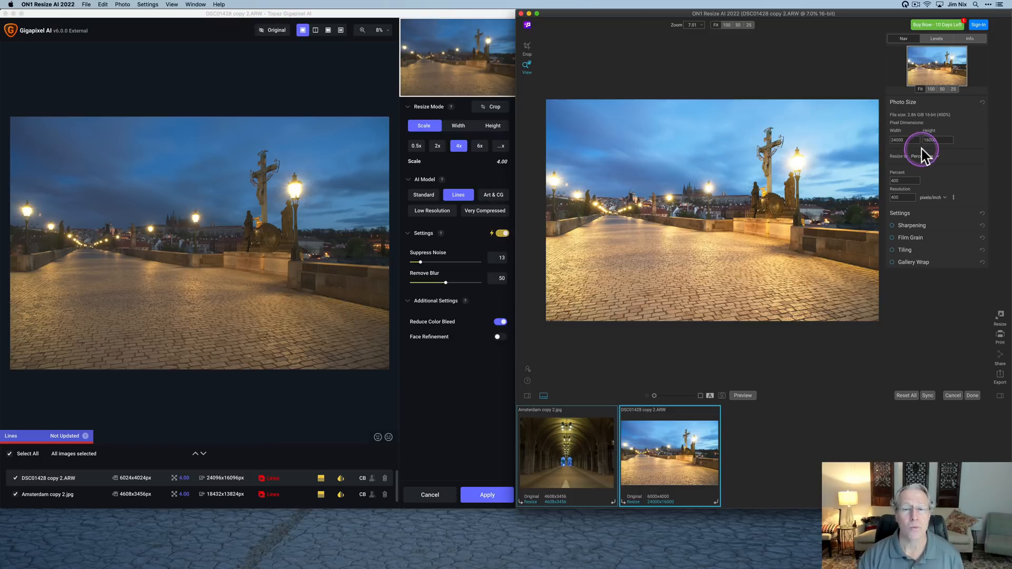
{"action": "left_click", "coordinate": [928, 155]}
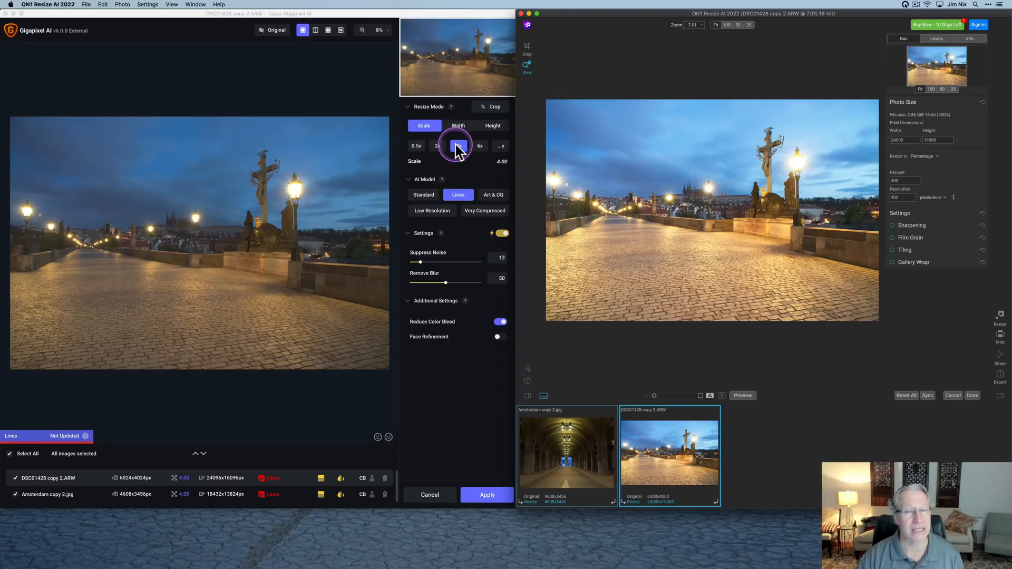
{"action": "left_click", "coordinate": [458, 129]}
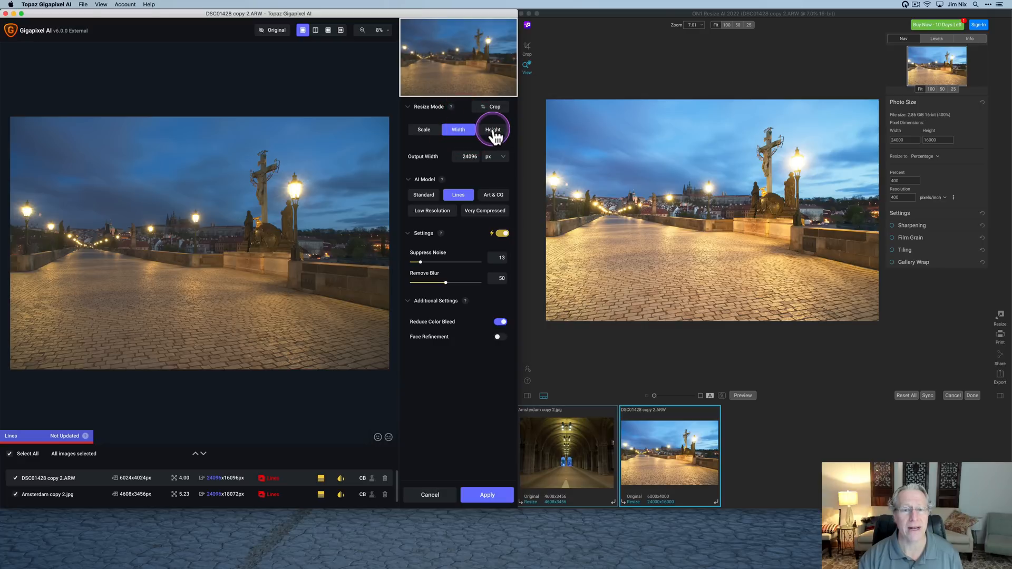
{"action": "left_click", "coordinate": [424, 126]}
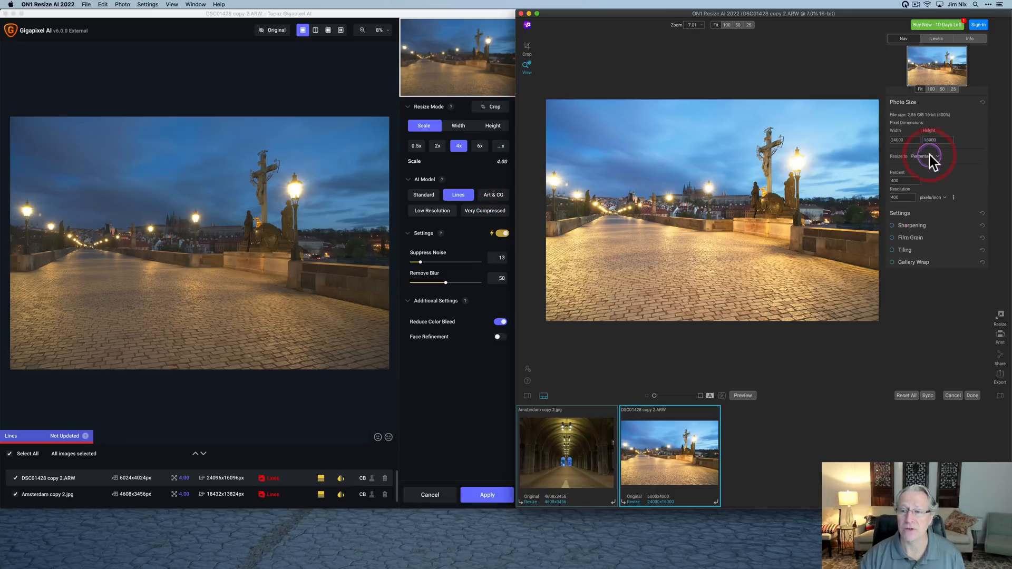
{"action": "left_click", "coordinate": [924, 157]}
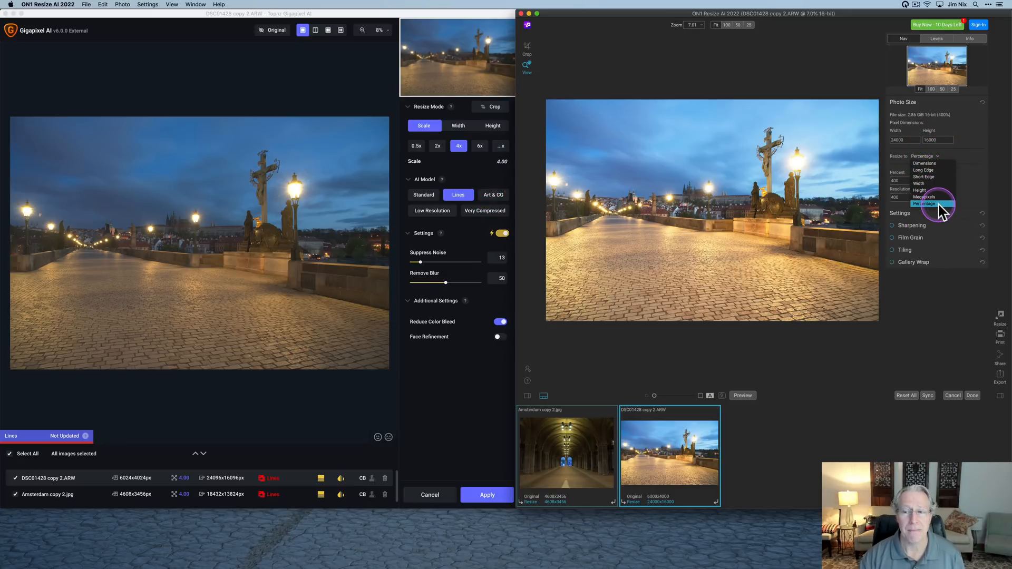
{"action": "left_click", "coordinate": [924, 204]}
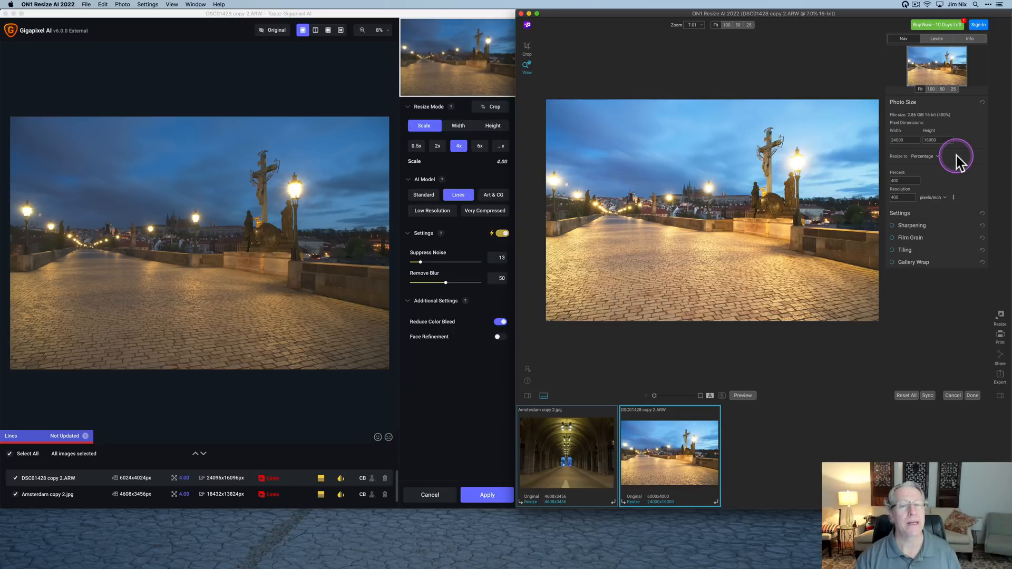
{"action": "mouse_move", "coordinate": [960, 158]}
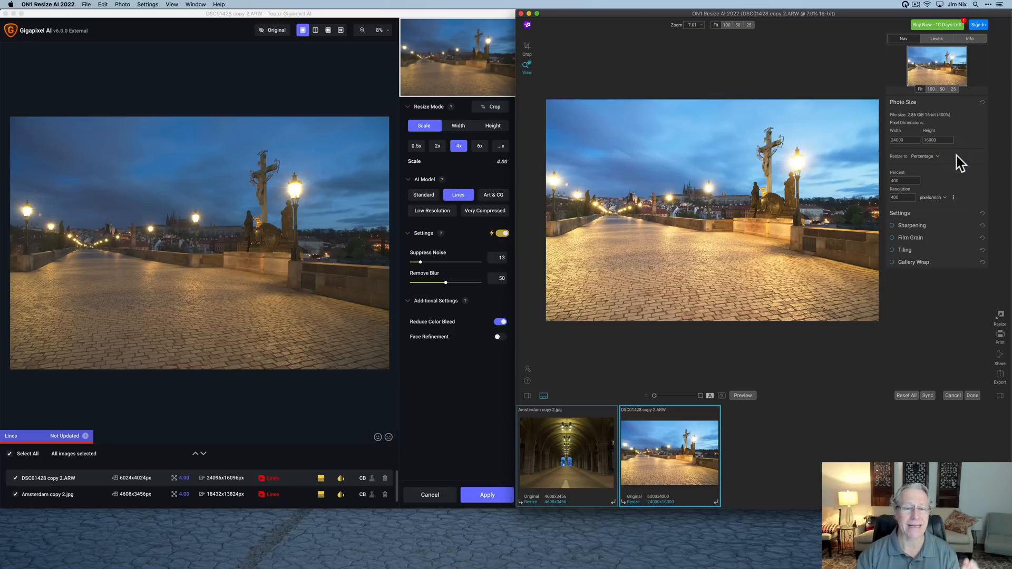
{"action": "mouse_move", "coordinate": [440, 162]}
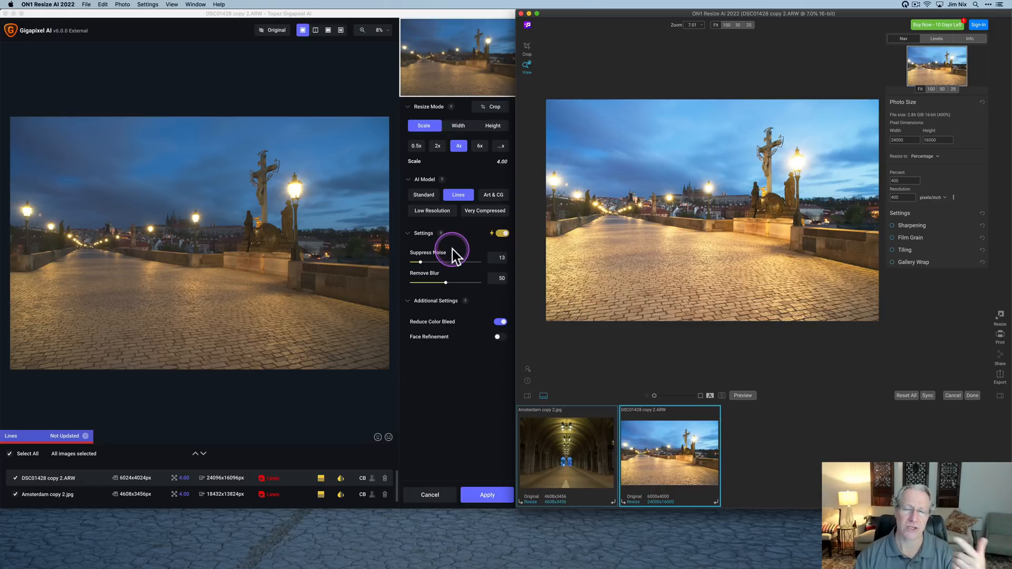
{"action": "mouse_move", "coordinate": [696, 223]}
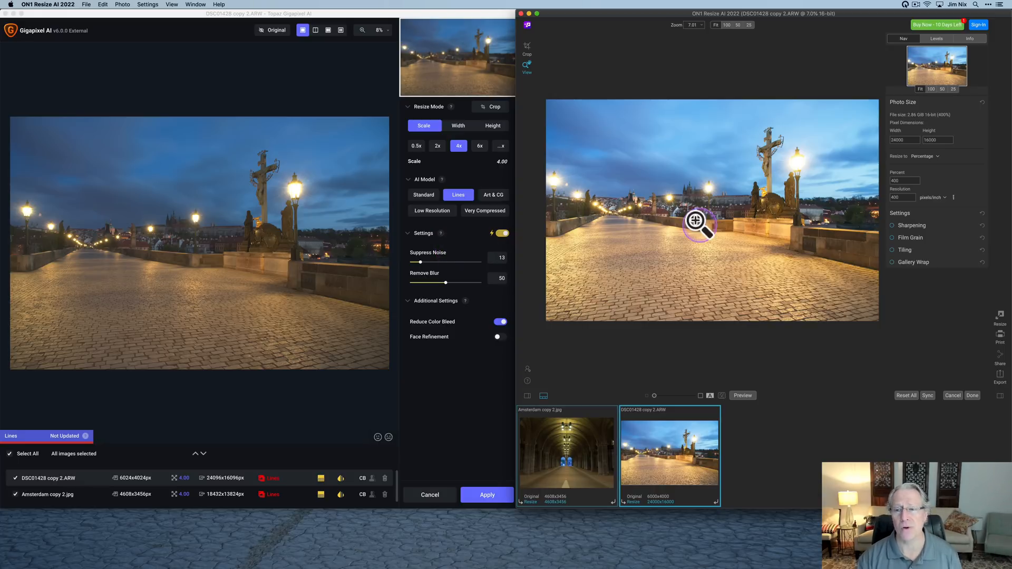
{"action": "mouse_move", "coordinate": [959, 168]}
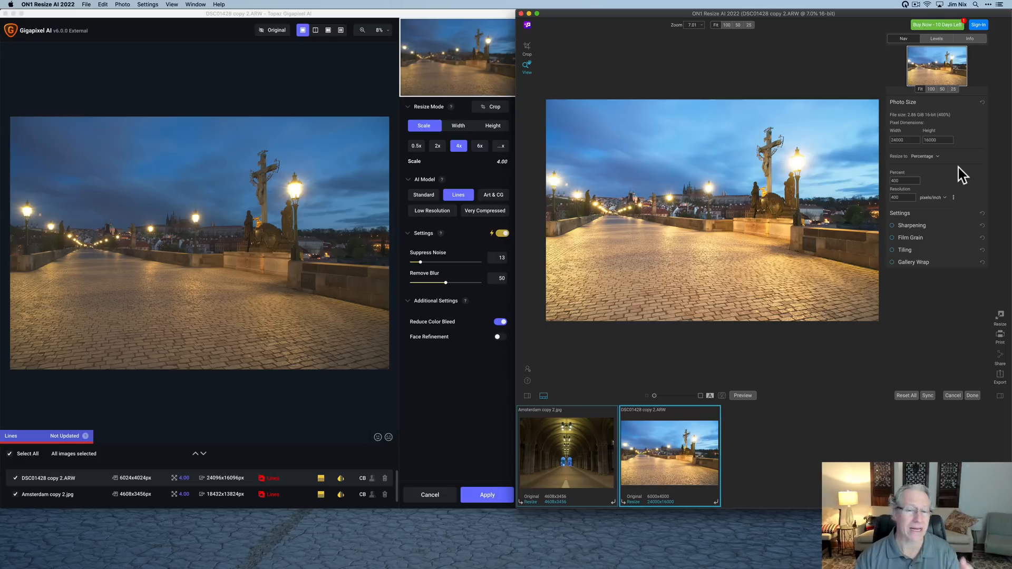
{"action": "mouse_move", "coordinate": [609, 288]}
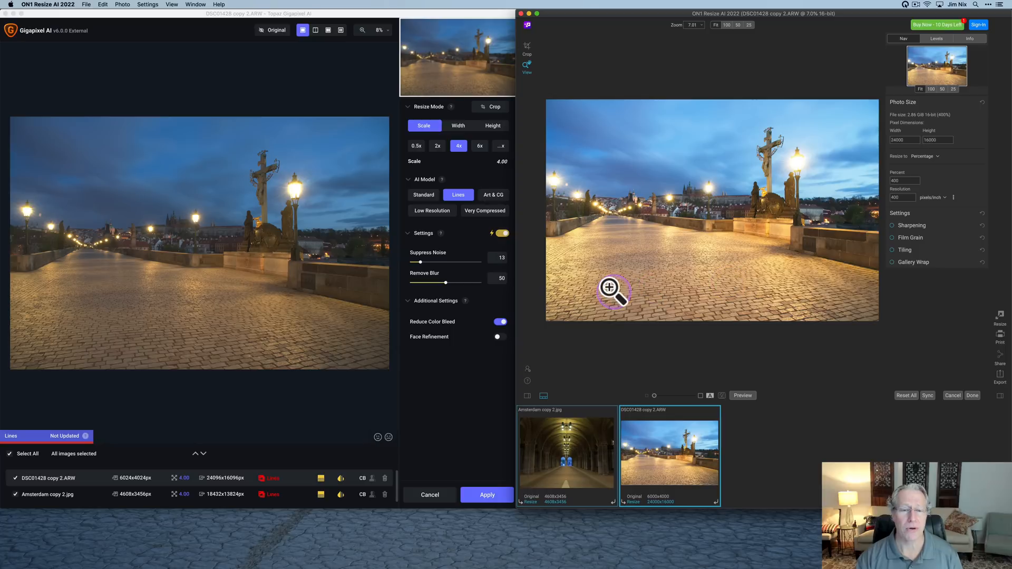
{"action": "mouse_move", "coordinate": [408, 276]}
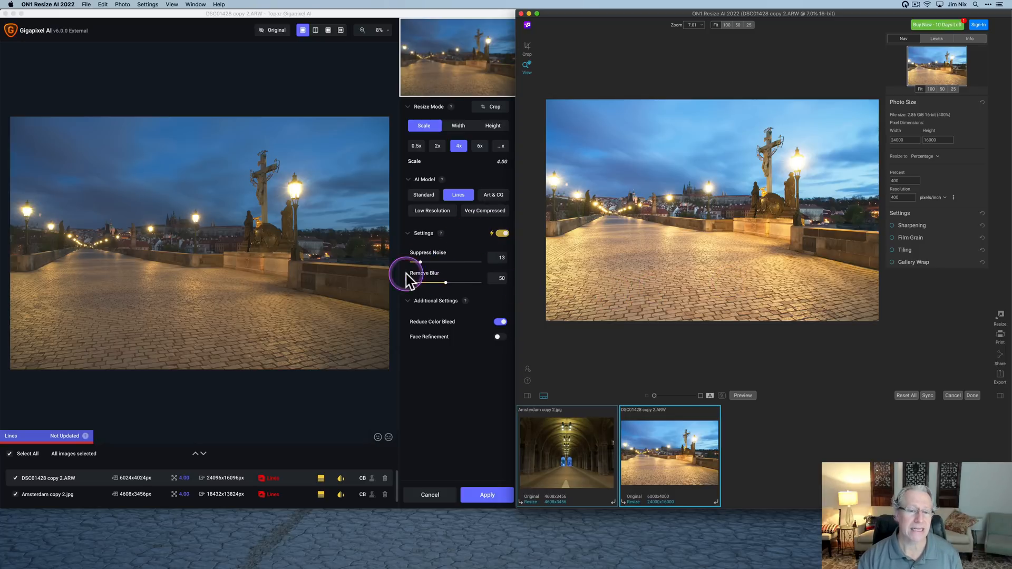
{"action": "mouse_move", "coordinate": [486, 265]}
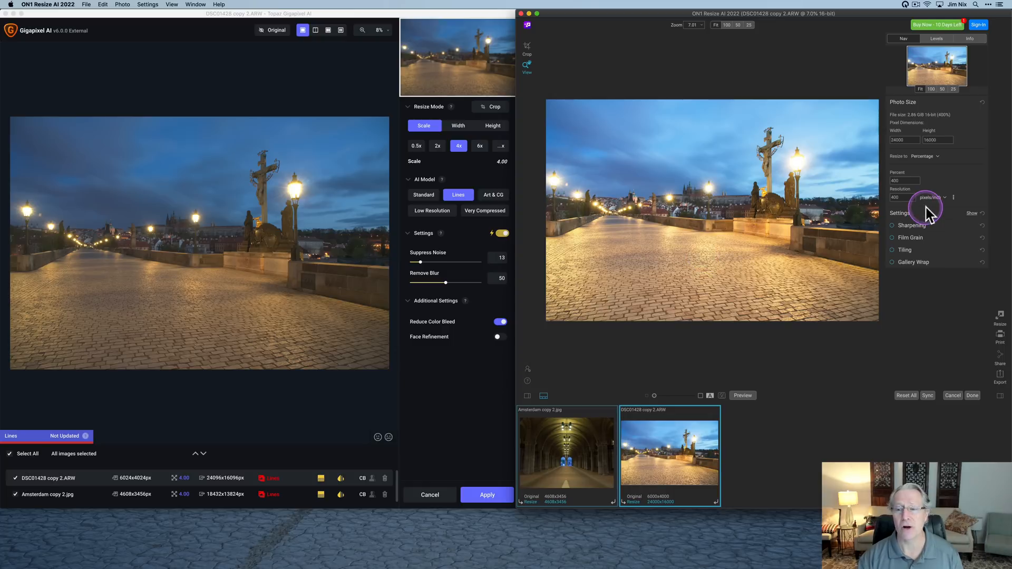
{"action": "mouse_move", "coordinate": [876, 270]}
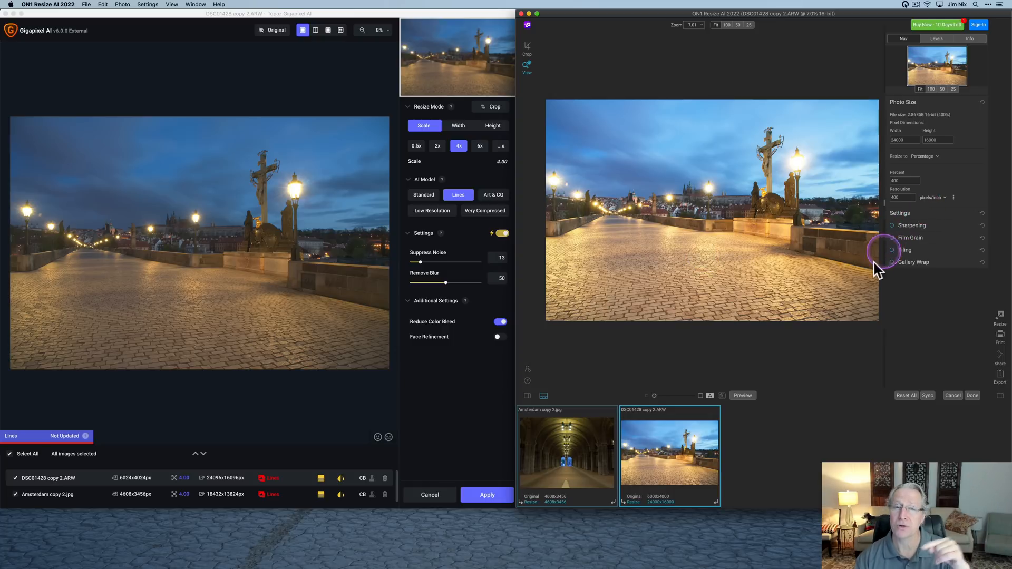
{"action": "mouse_move", "coordinate": [833, 339]}
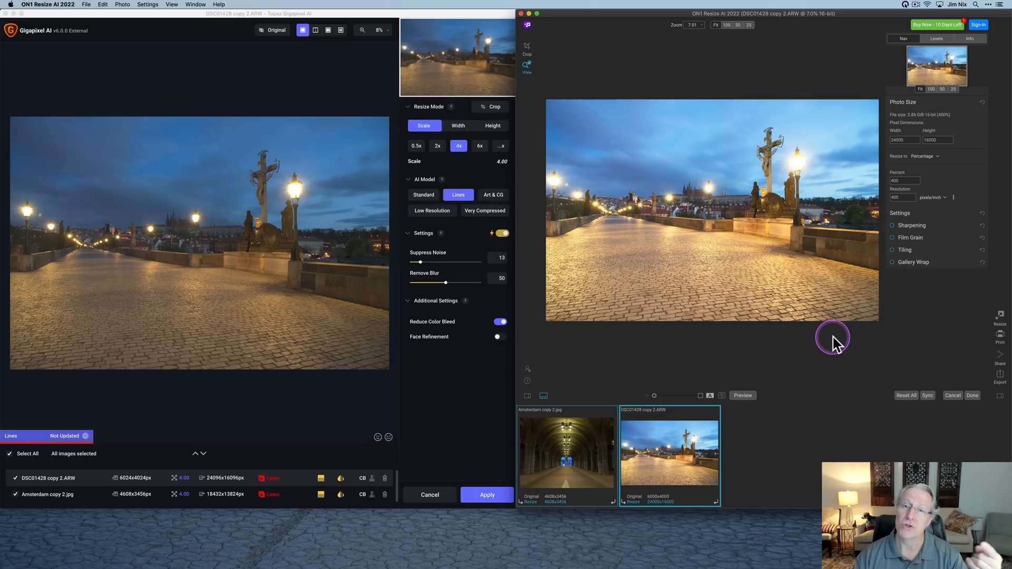
{"action": "mouse_move", "coordinate": [836, 342]}
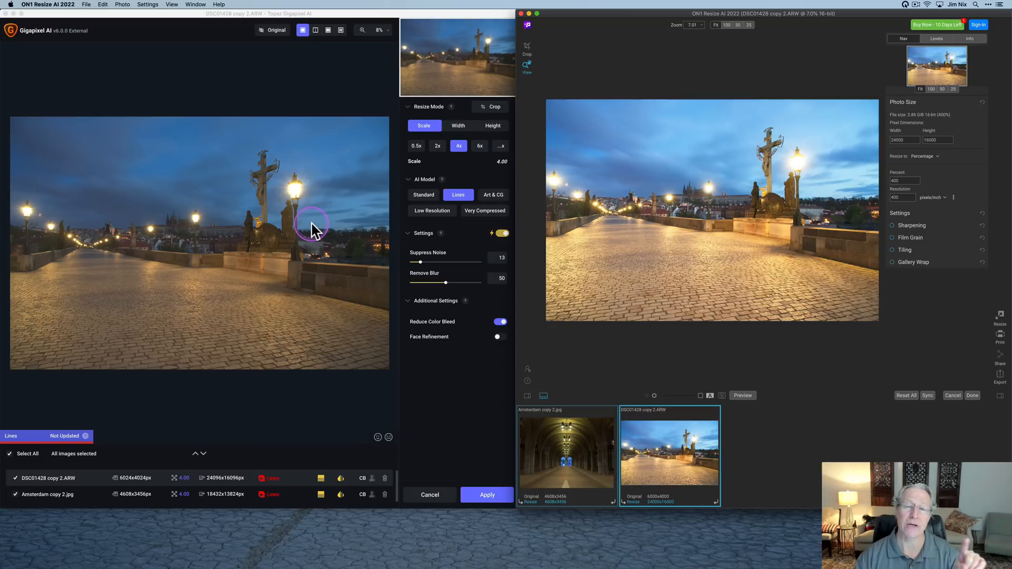
{"action": "mouse_move", "coordinate": [321, 236]}
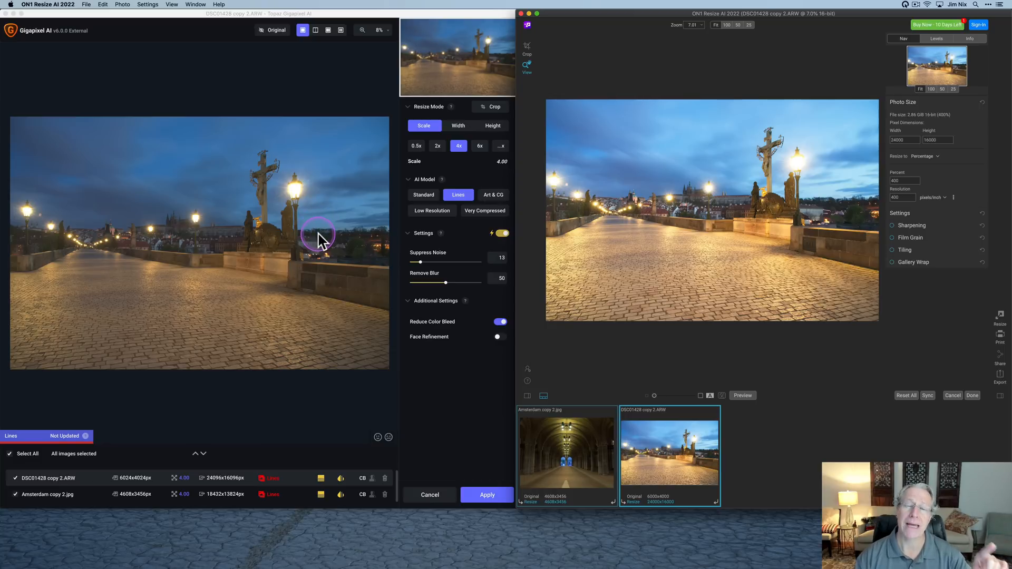
{"action": "mouse_move", "coordinate": [319, 235]}
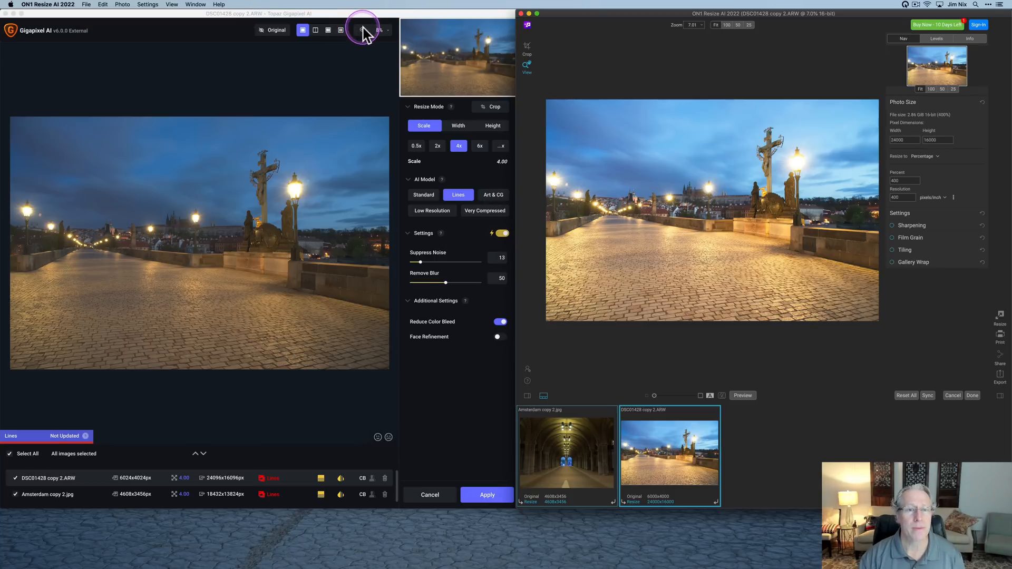
- Set the Gigapixel preview zoom to 50%
{"action": "left_click", "coordinate": [379, 30]}
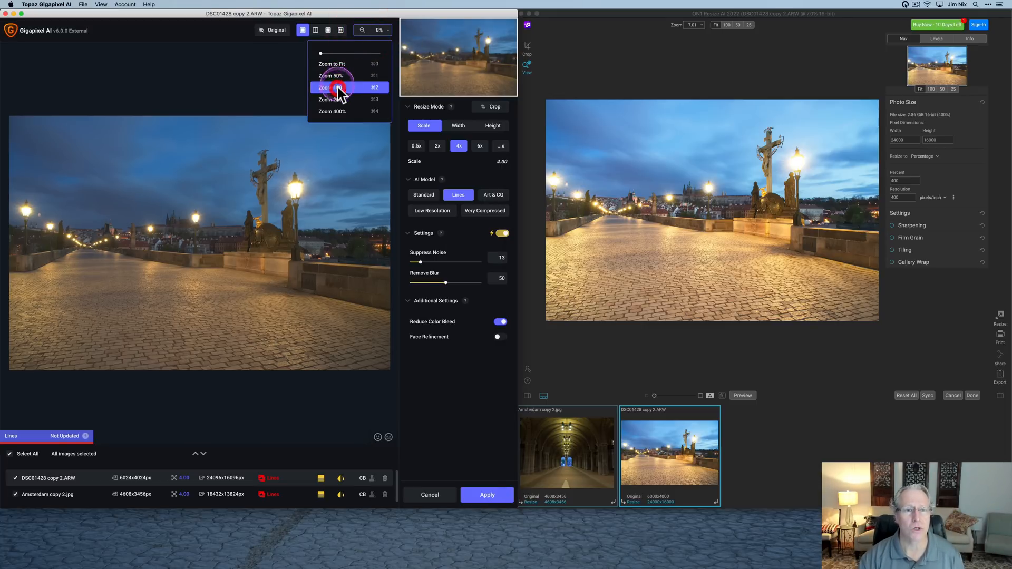
{"action": "left_click", "coordinate": [331, 87]}
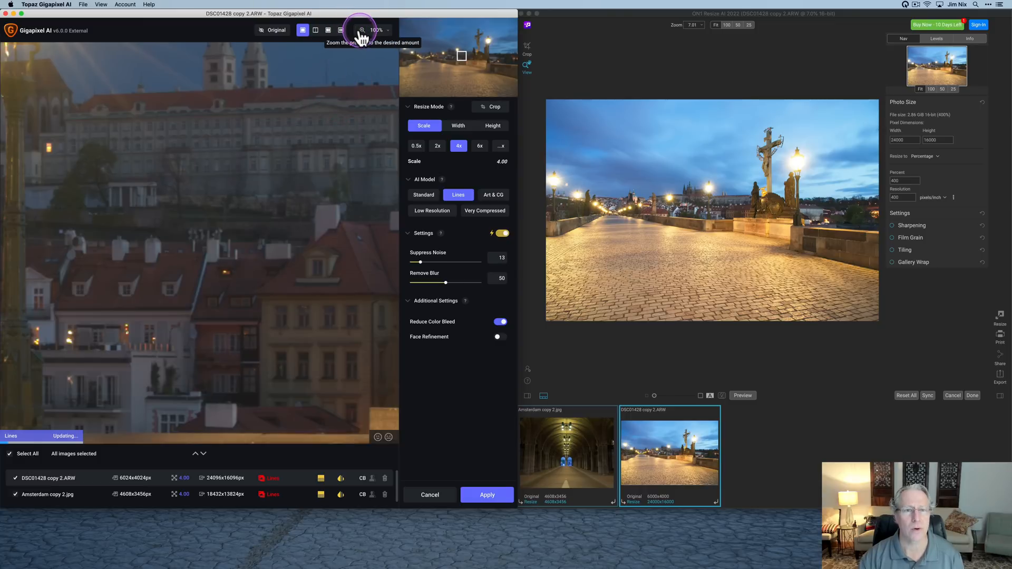
{"action": "left_click", "coordinate": [379, 29]}
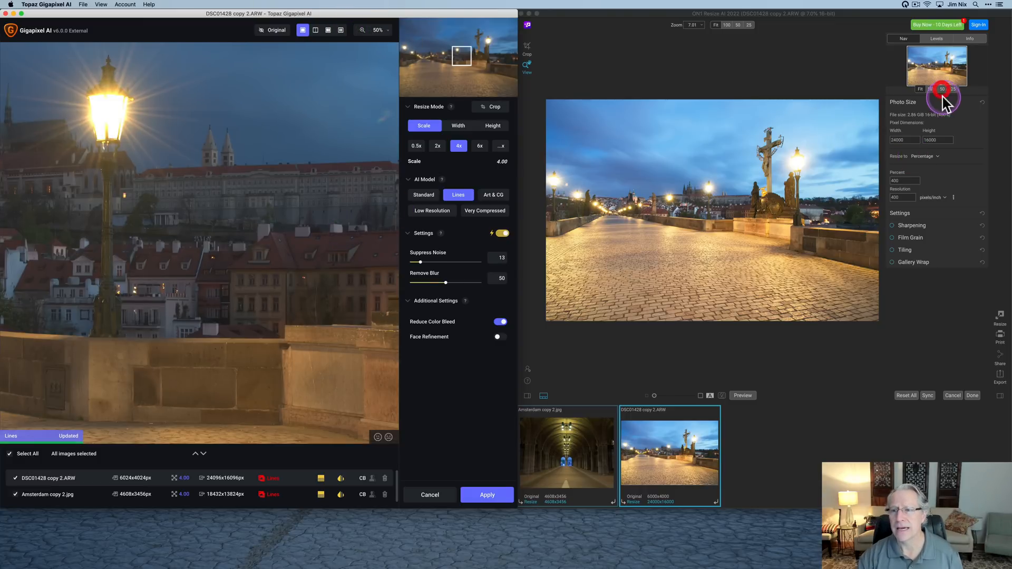
- Show ON1 at 50% on the lamp and castle, then compare both upscales against originals
{"action": "left_click", "coordinate": [942, 89]}
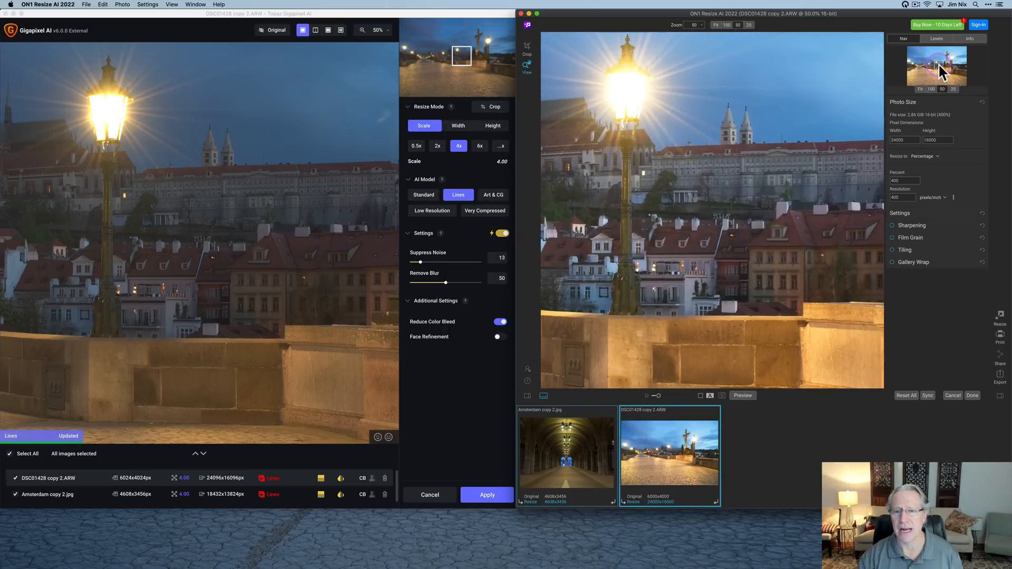
{"action": "left_click", "coordinate": [937, 71]}
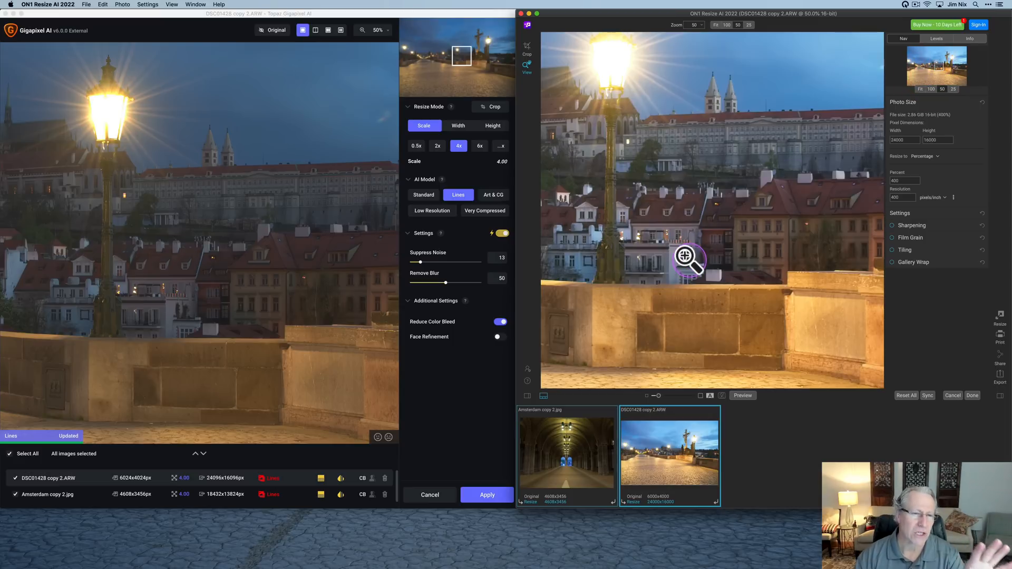
{"action": "mouse_move", "coordinate": [687, 259]}
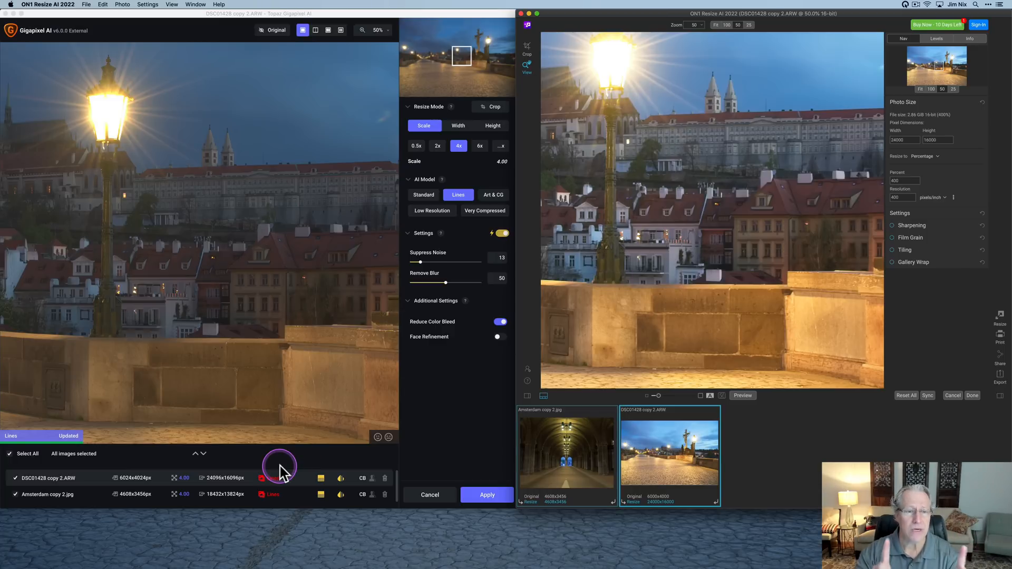
{"action": "mouse_move", "coordinate": [284, 304]}
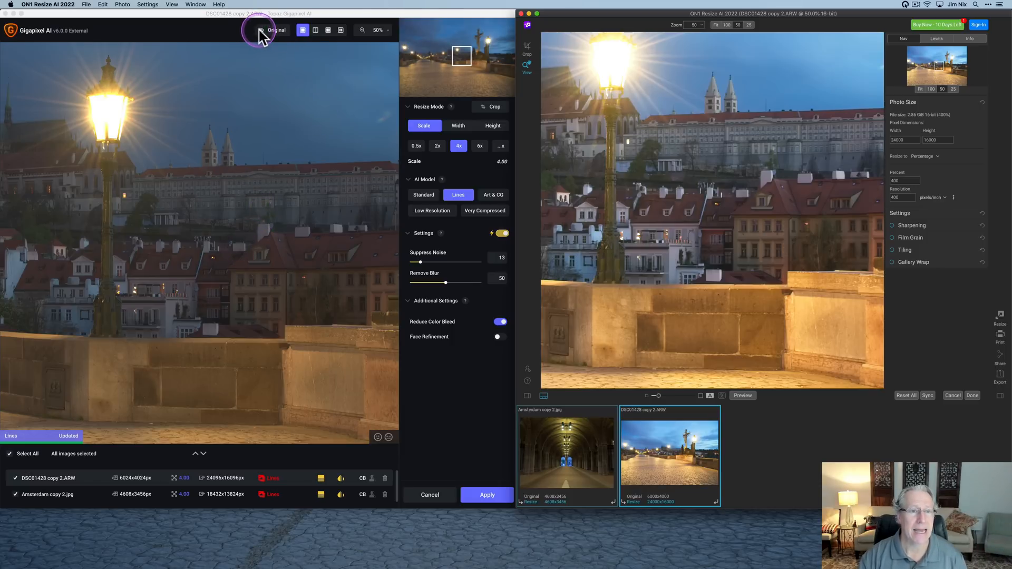
{"action": "left_click", "coordinate": [276, 29]}
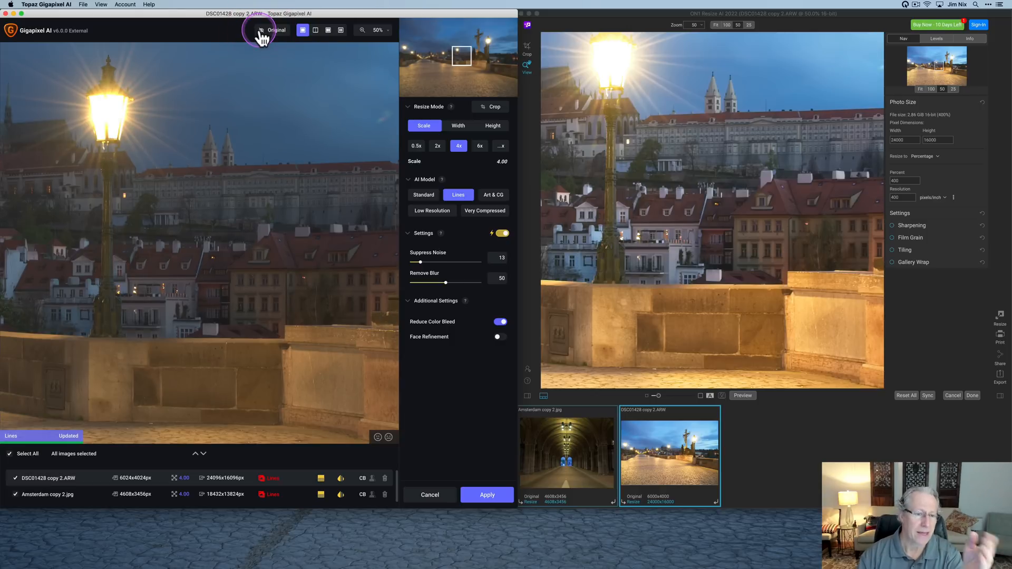
{"action": "mouse_move", "coordinate": [755, 203]}
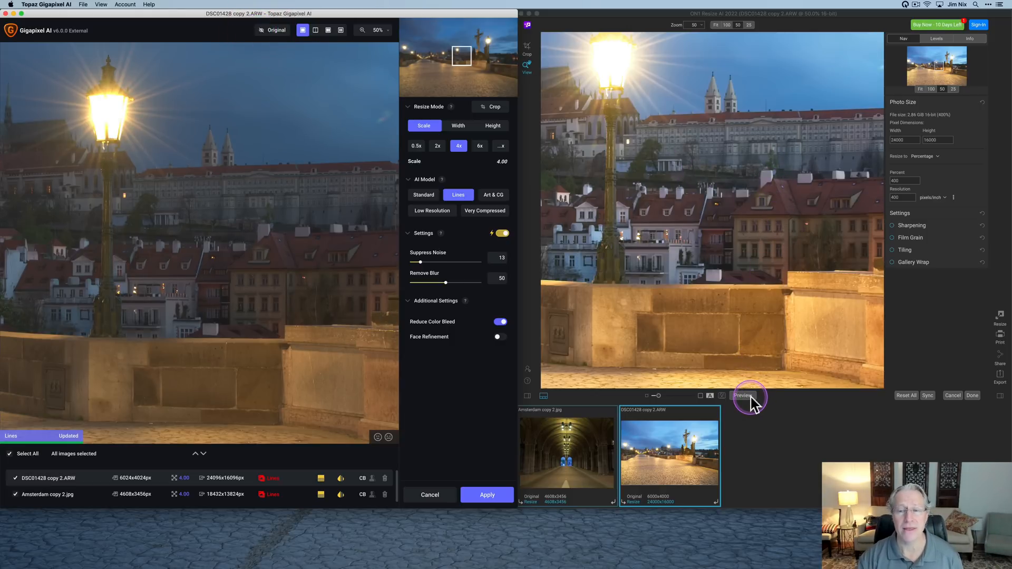
{"action": "left_click", "coordinate": [744, 396]}
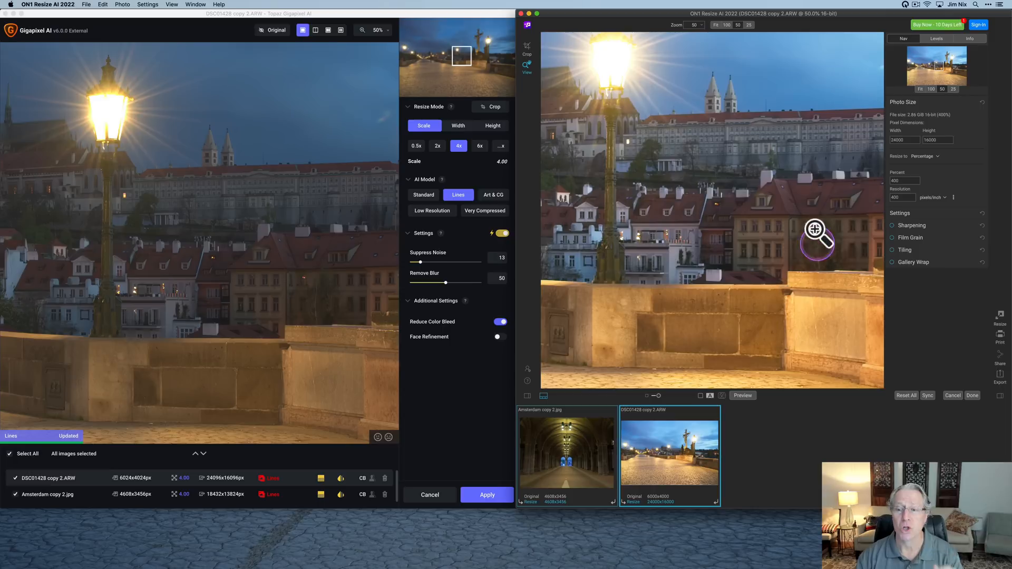
{"action": "mouse_move", "coordinate": [909, 238]}
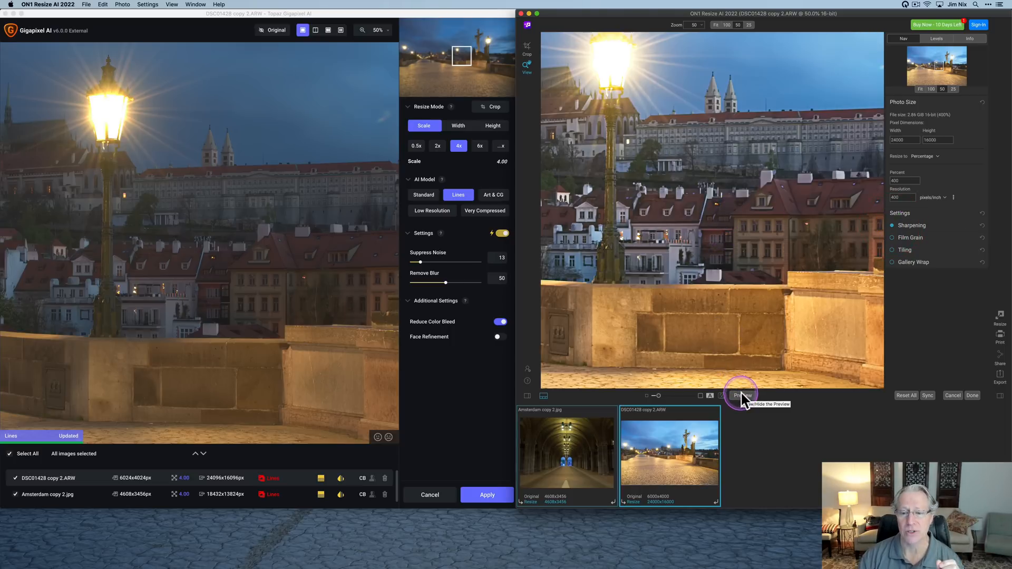
{"action": "left_click", "coordinate": [741, 396]}
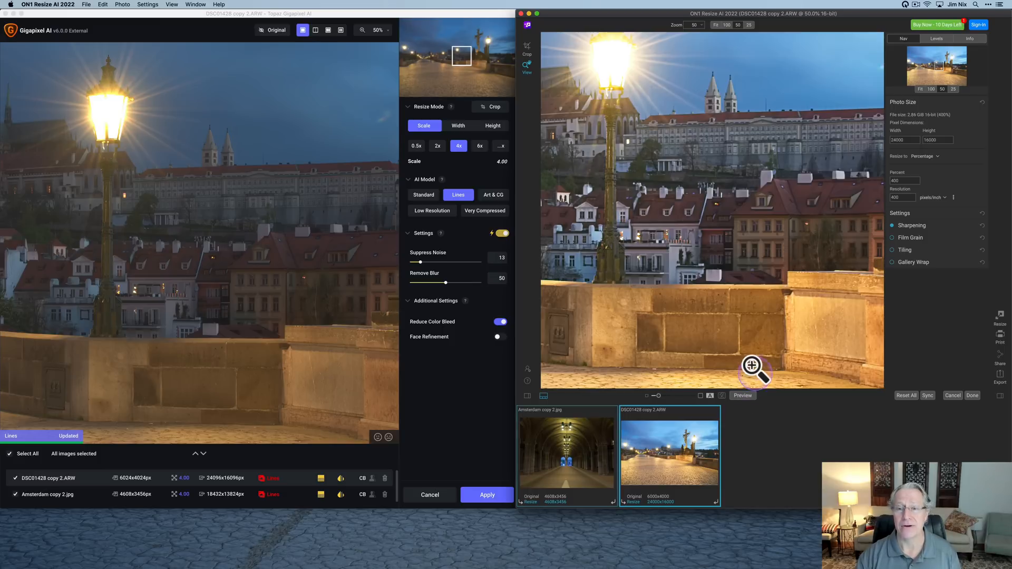
{"action": "mouse_move", "coordinate": [758, 354]}
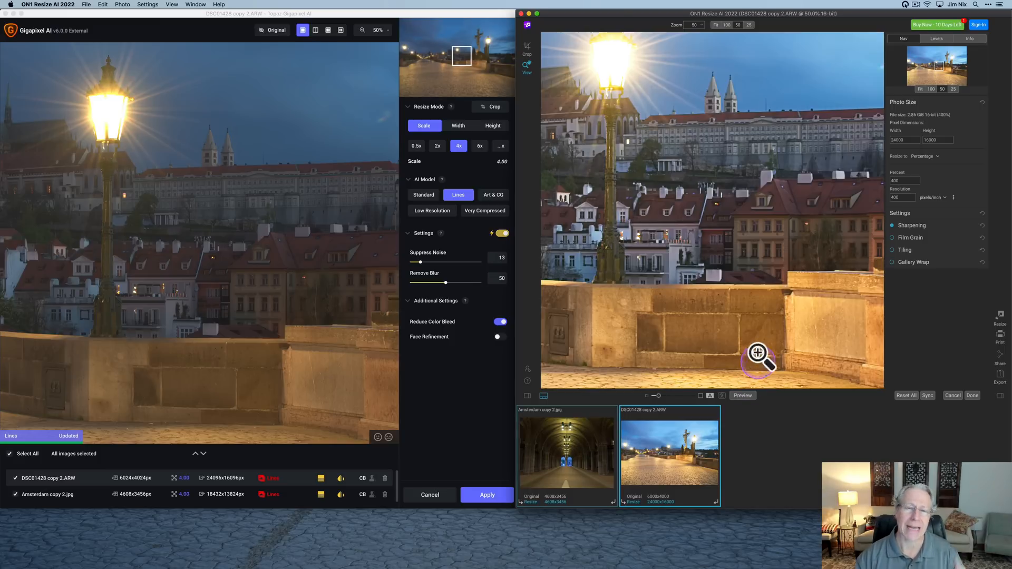
{"action": "mouse_move", "coordinate": [914, 225]}
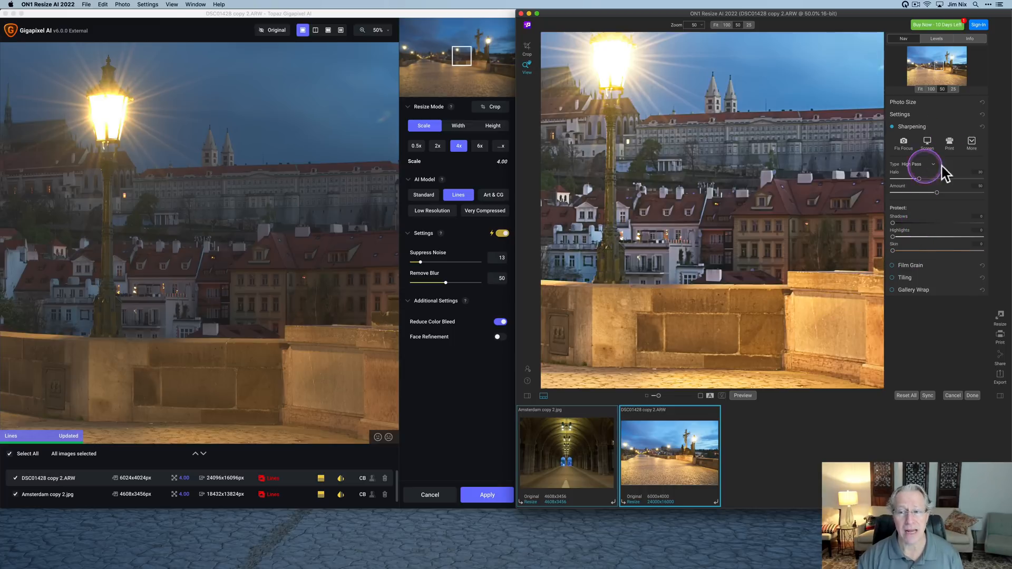
{"action": "mouse_move", "coordinate": [917, 219]}
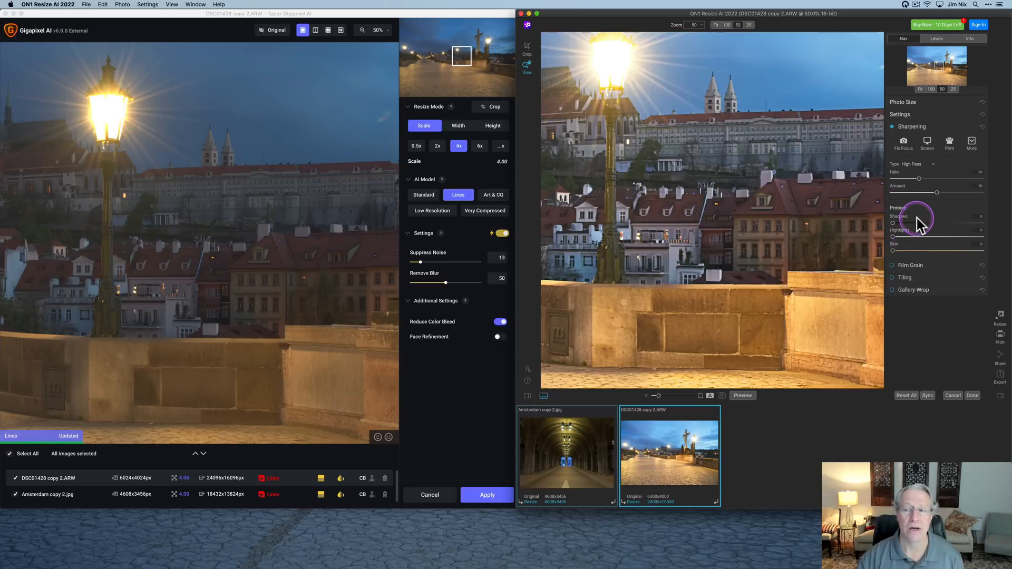
- Collapse the Photo Size pane in ON1's resize settings panel
{"action": "left_click", "coordinate": [930, 164]}
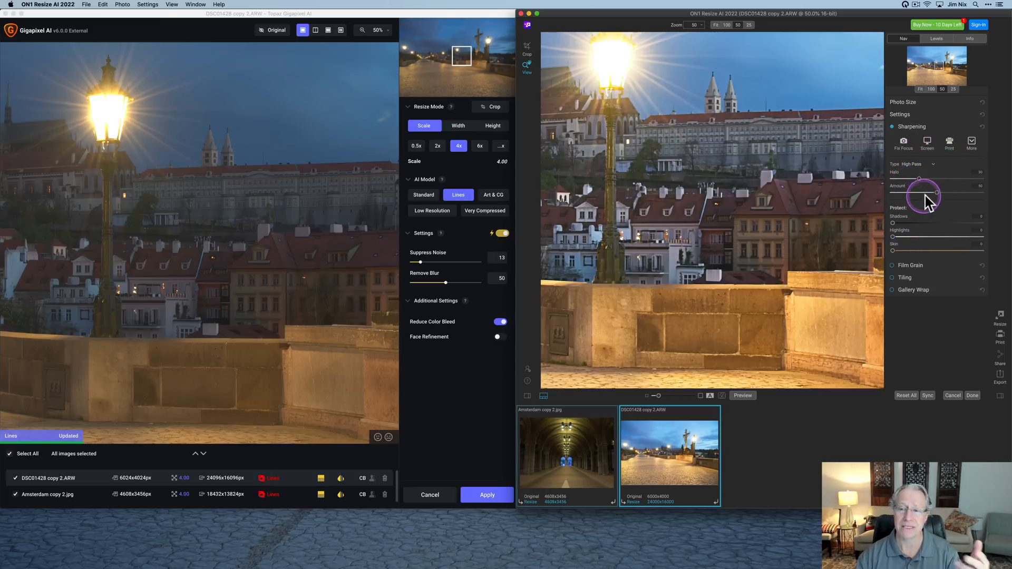
{"action": "mouse_move", "coordinate": [903, 224]}
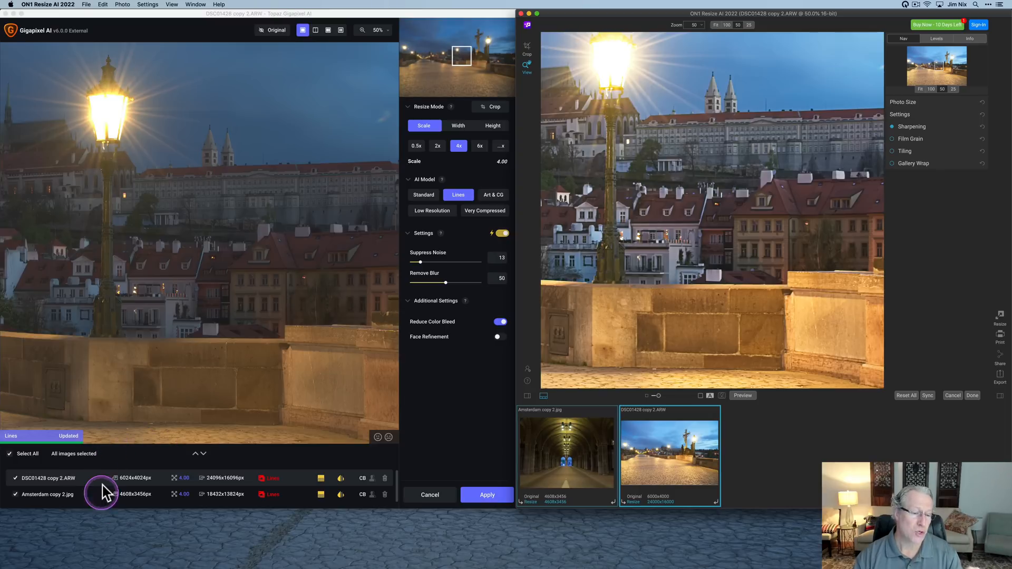
{"action": "mouse_move", "coordinate": [128, 431]}
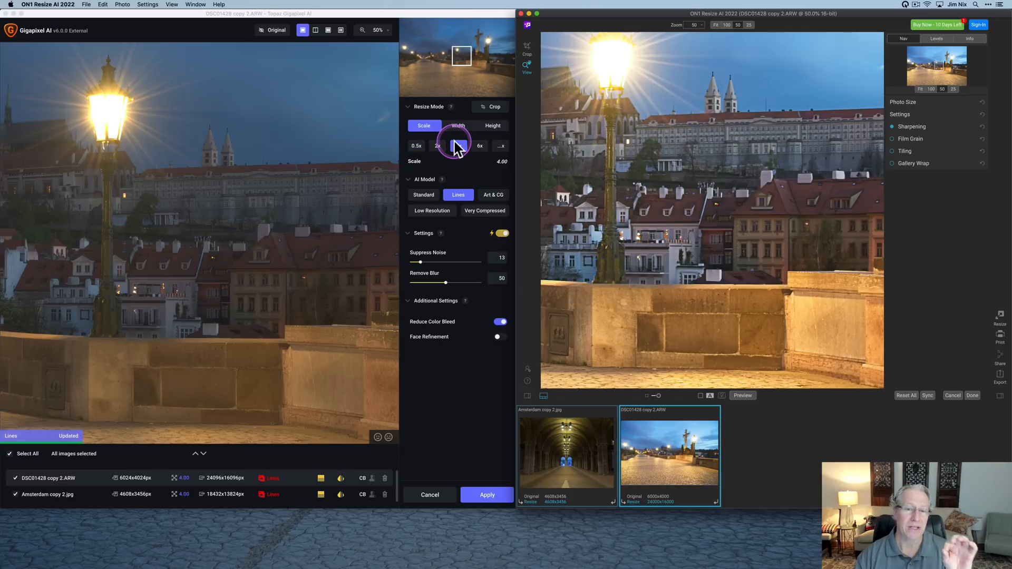
- Select Amsterdam copy 2.jpg in Gigapixel's file list and in ON1's filmstrip
{"action": "left_click", "coordinate": [459, 146]}
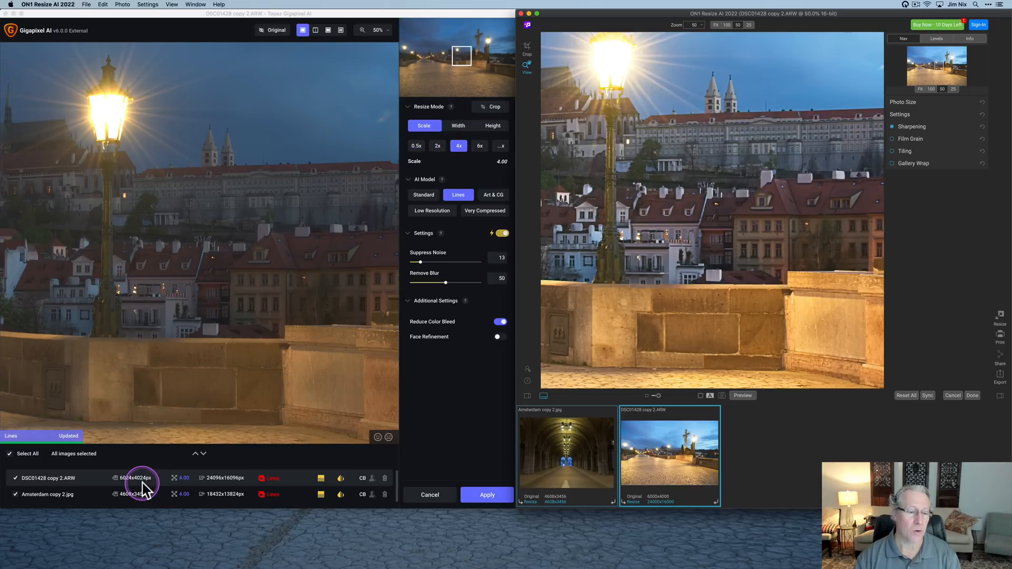
{"action": "mouse_move", "coordinate": [210, 501]}
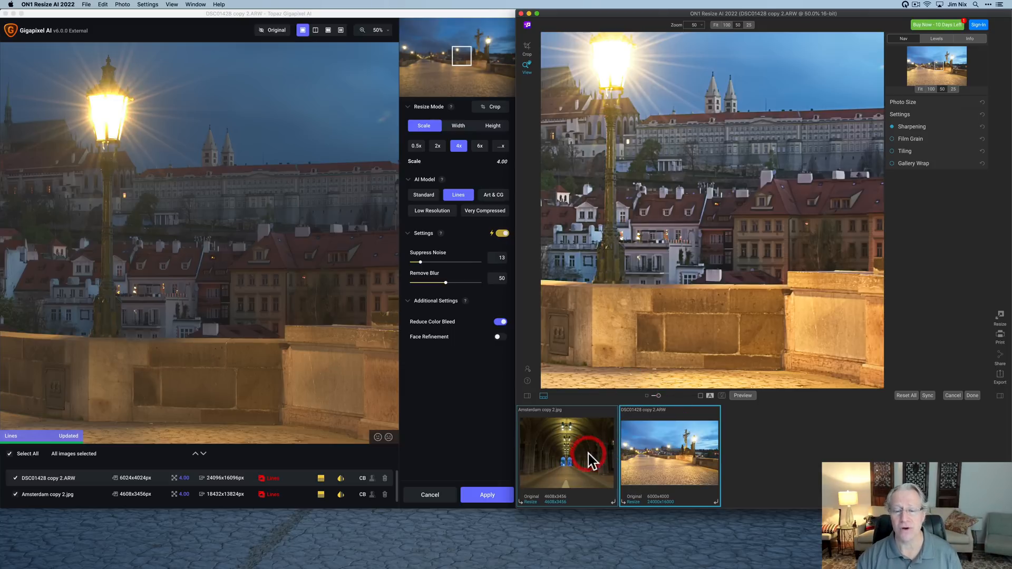
{"action": "left_click", "coordinate": [658, 452]}
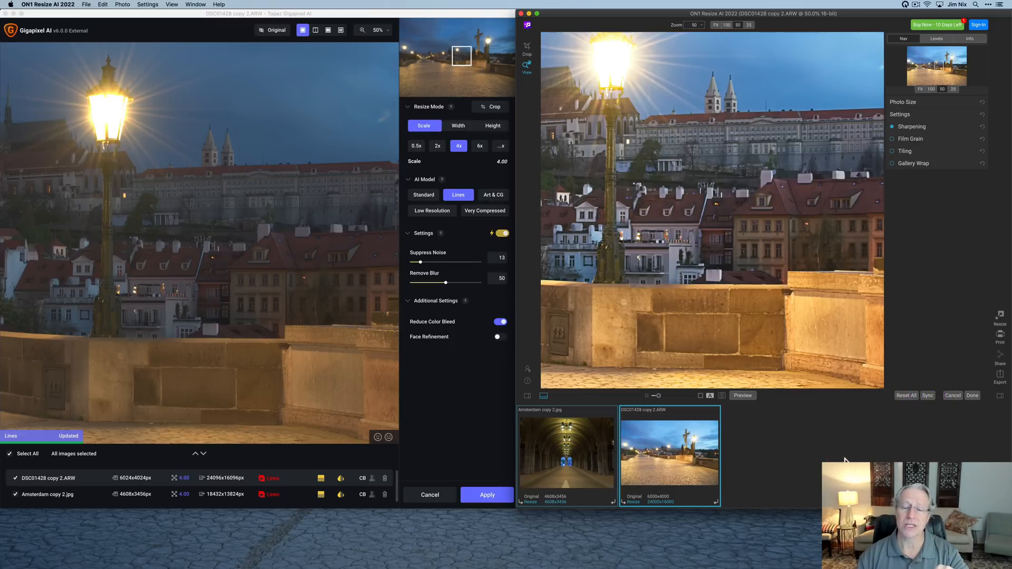
{"action": "left_click", "coordinate": [566, 452]}
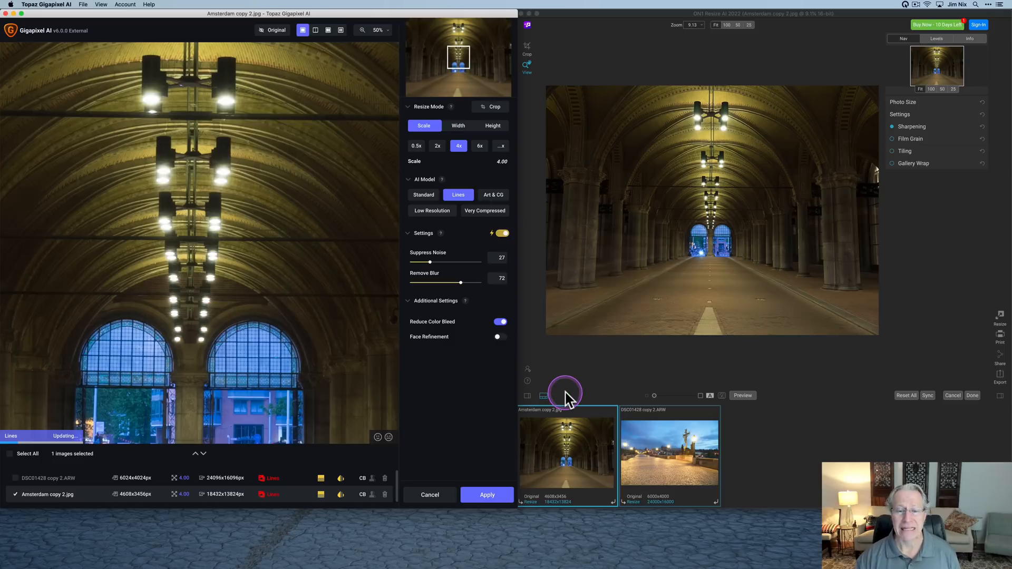
{"action": "mouse_move", "coordinate": [226, 513]}
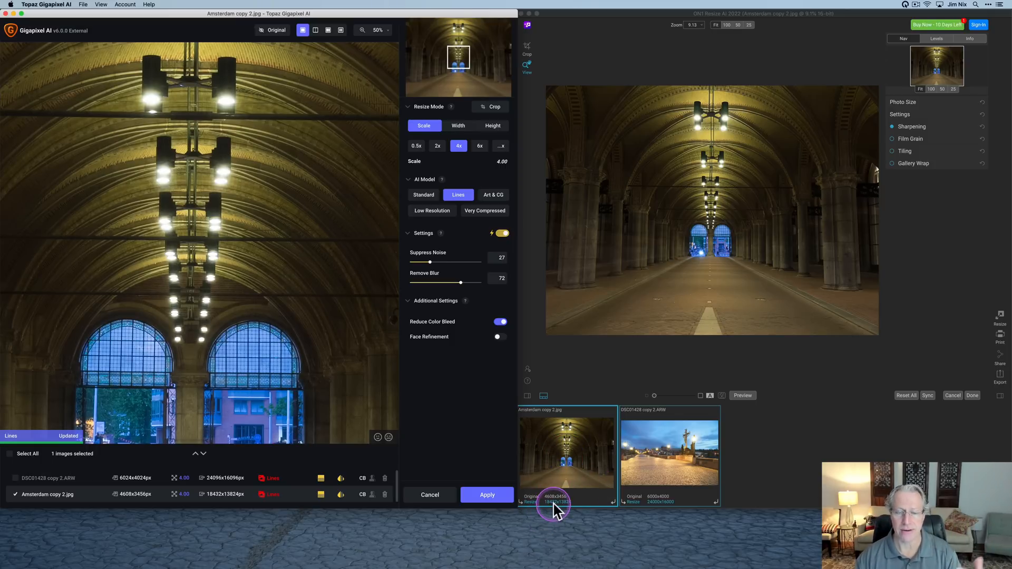
{"action": "mouse_move", "coordinate": [546, 304]}
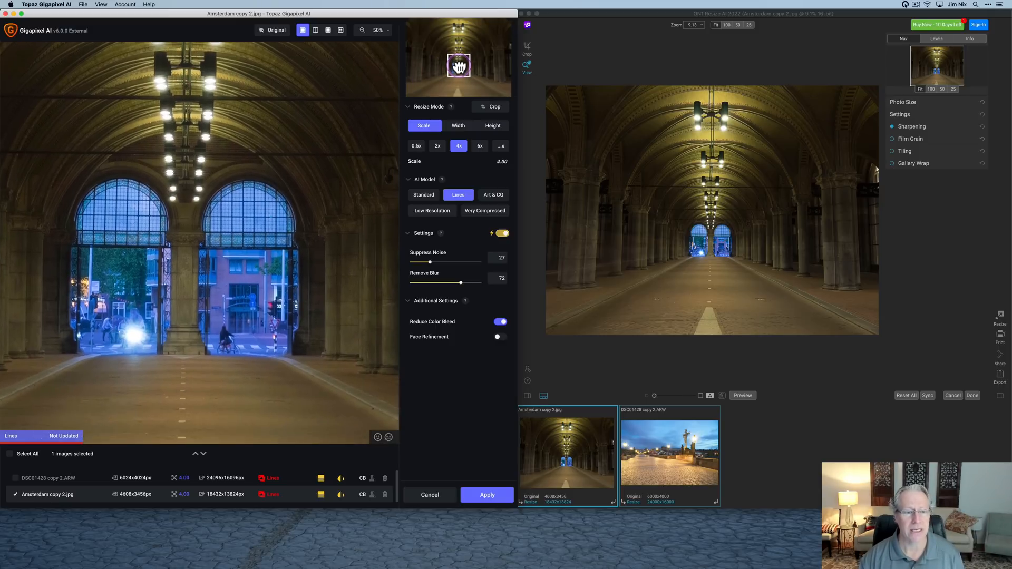
- Center Gigapixel's preview on the arched windows and set its zoom to 100%
{"action": "left_click", "coordinate": [363, 30]}
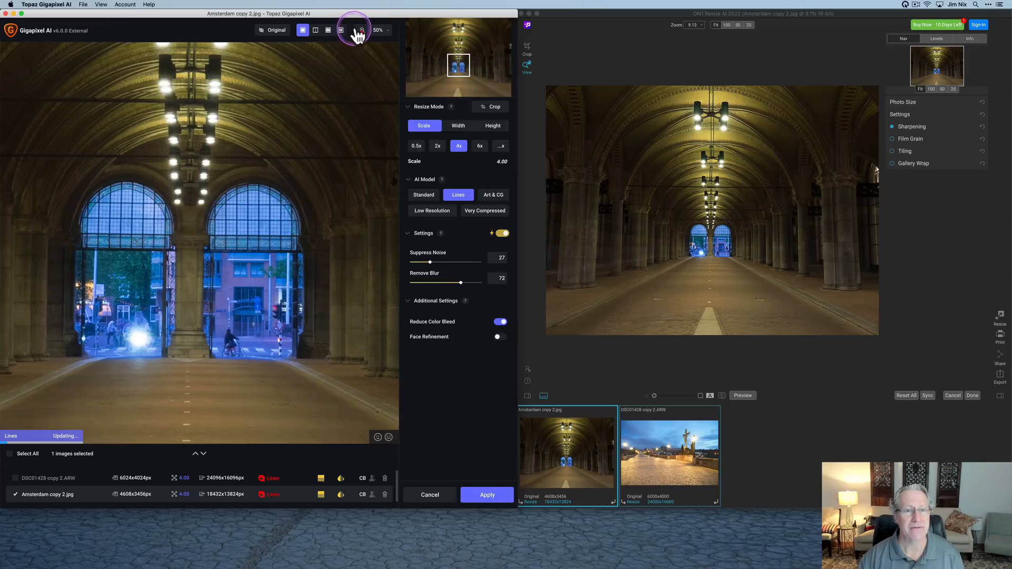
{"action": "left_click", "coordinate": [380, 31]}
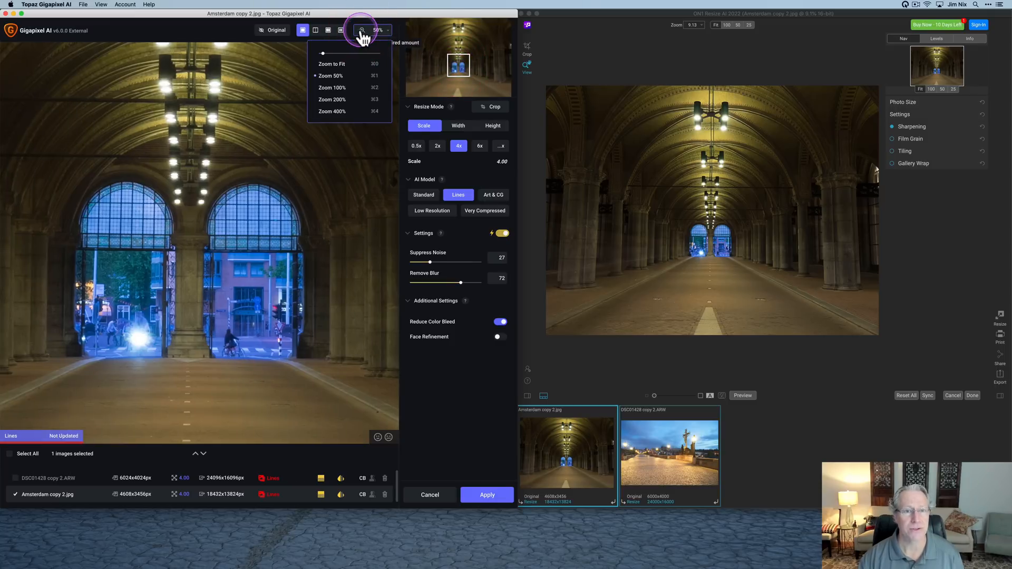
{"action": "left_click", "coordinate": [340, 87]}
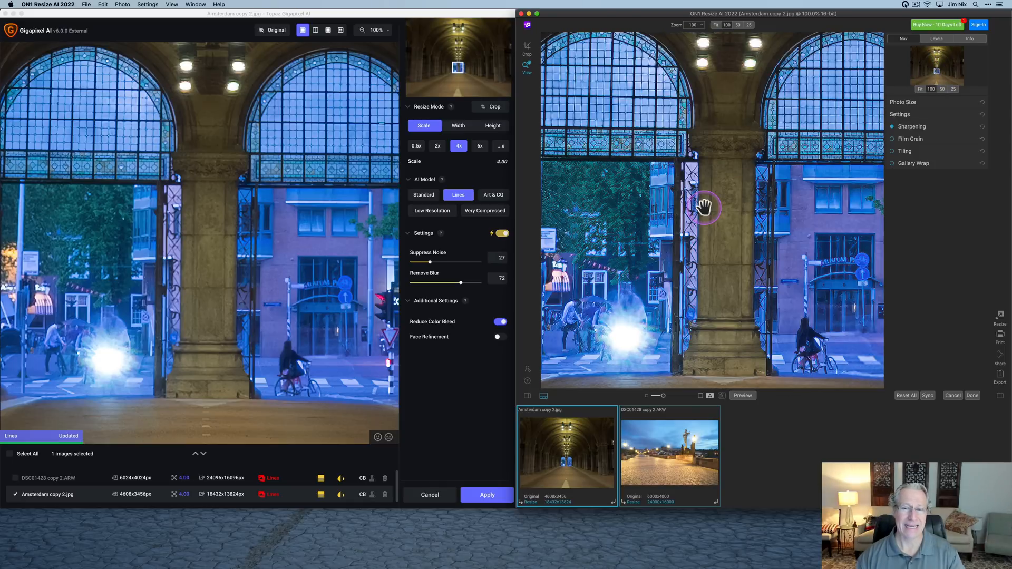
{"action": "mouse_move", "coordinate": [762, 207]}
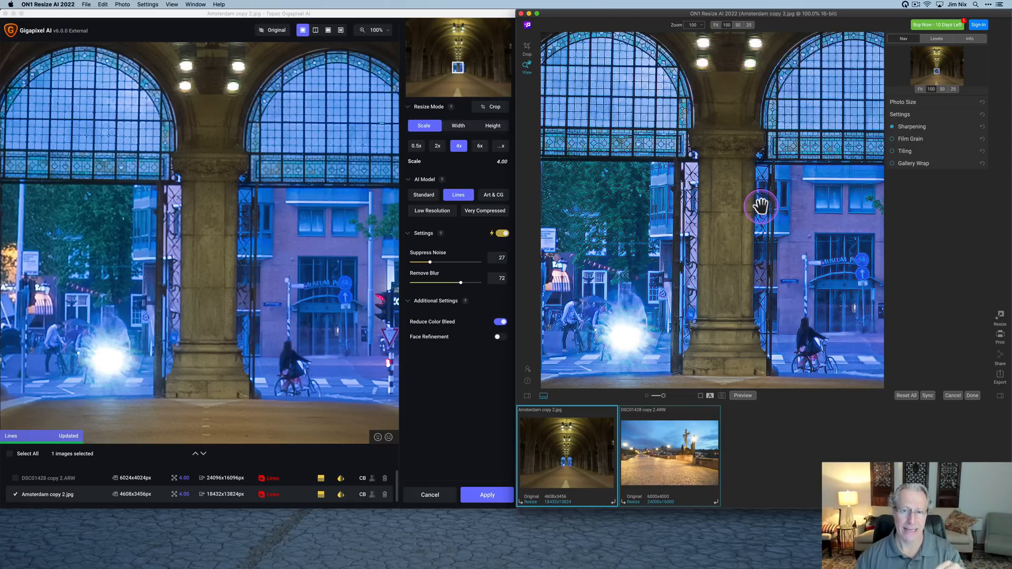
{"action": "mouse_move", "coordinate": [894, 141]}
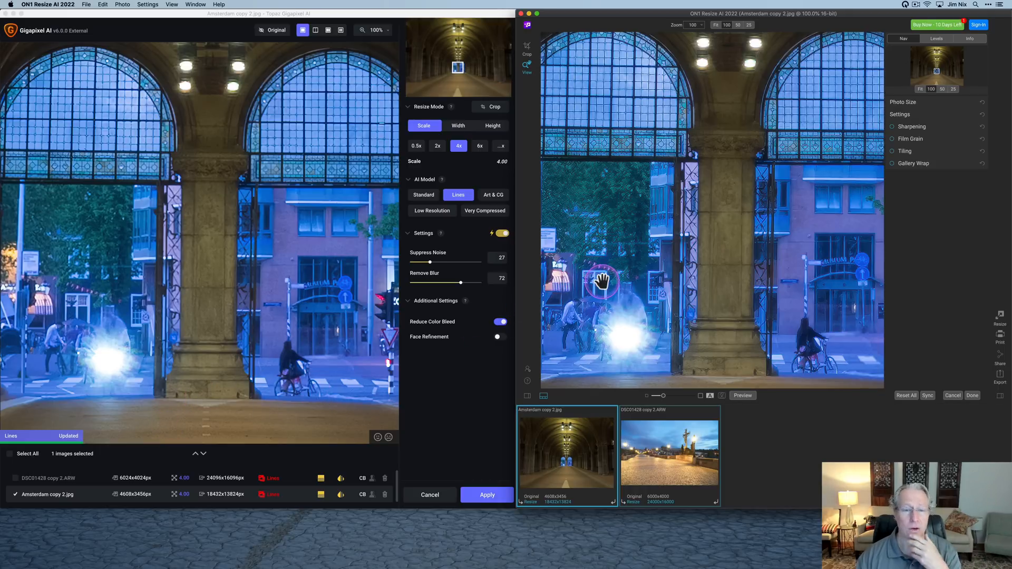
{"action": "mouse_move", "coordinate": [319, 320]}
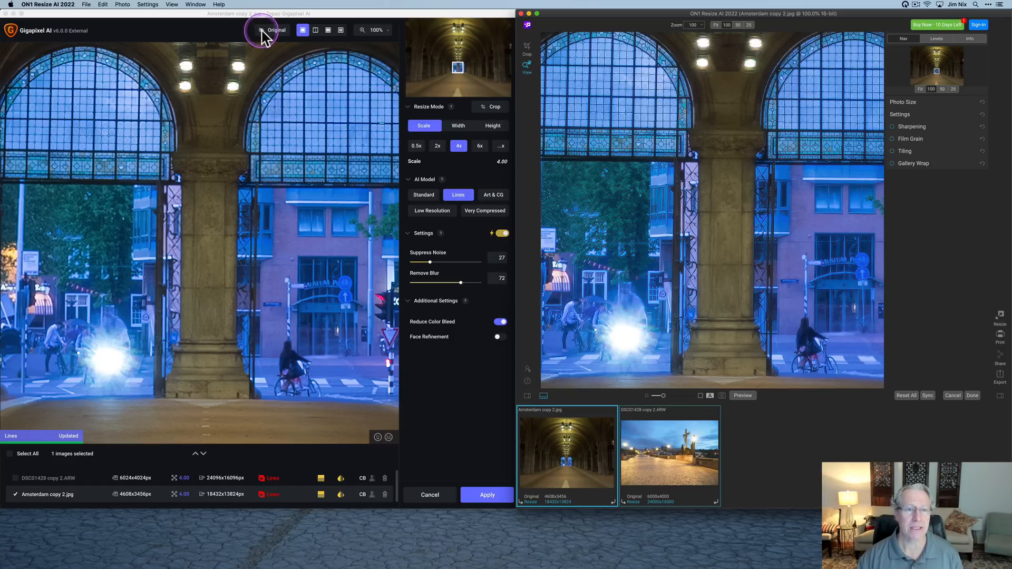
{"action": "left_click", "coordinate": [276, 30]}
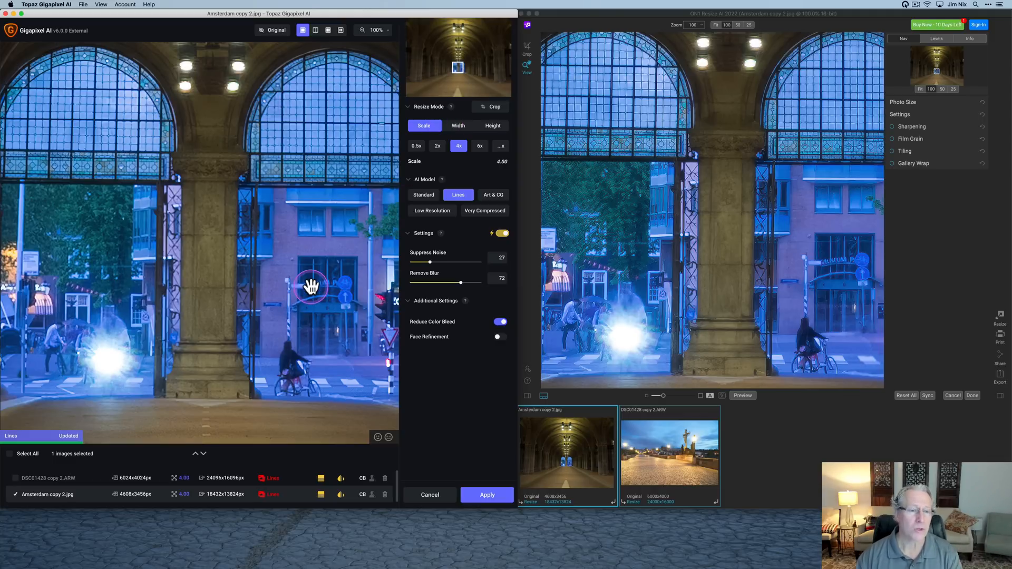
{"action": "mouse_move", "coordinate": [458, 195]}
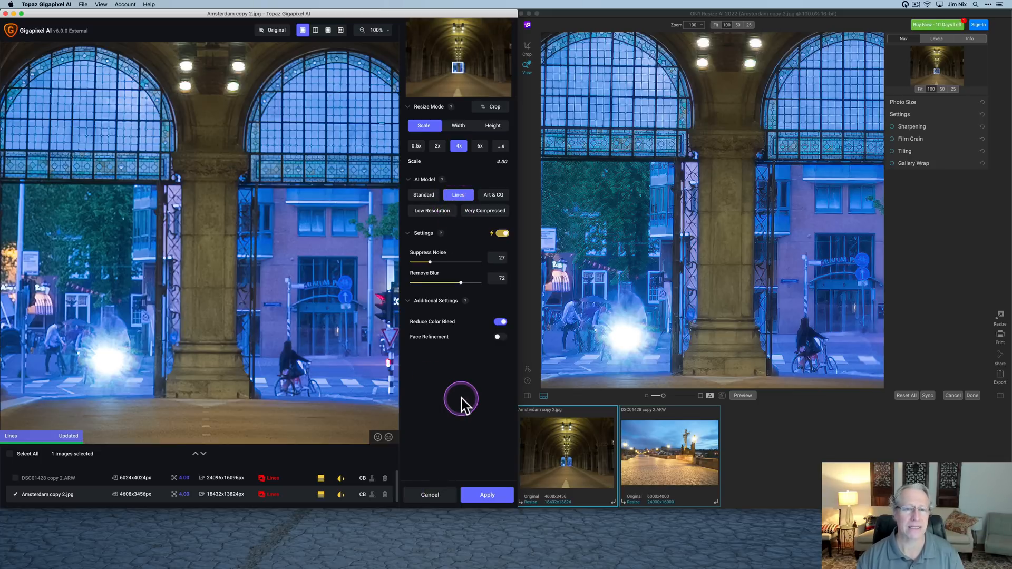
{"action": "mouse_move", "coordinate": [963, 126]}
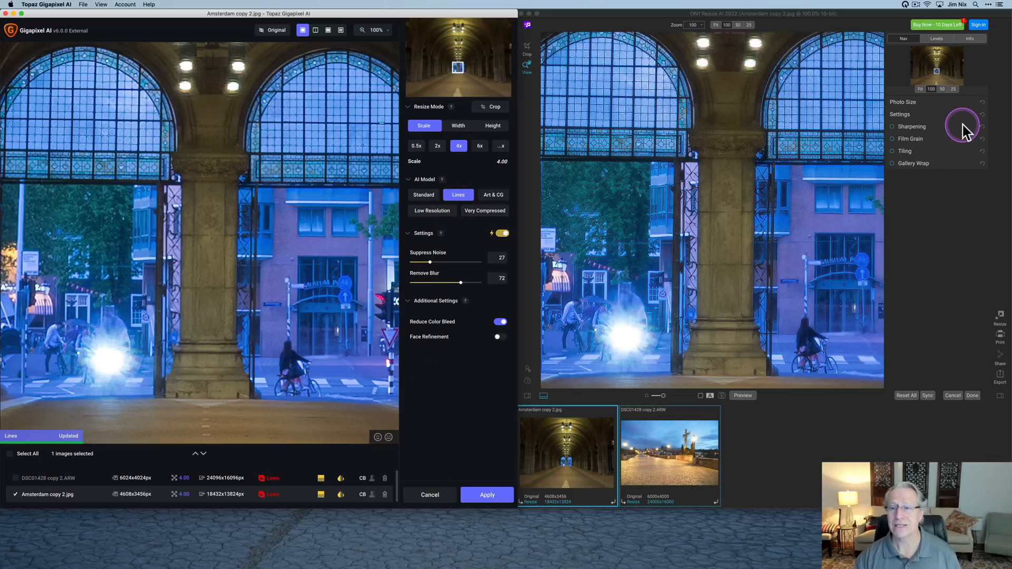
{"action": "mouse_move", "coordinate": [701, 299]}
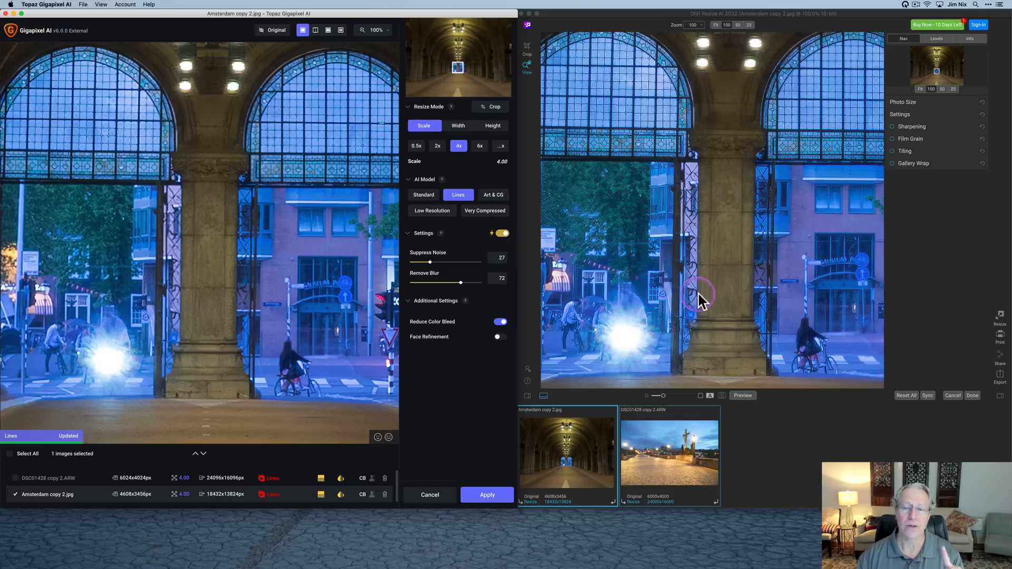
{"action": "mouse_move", "coordinate": [284, 270]}
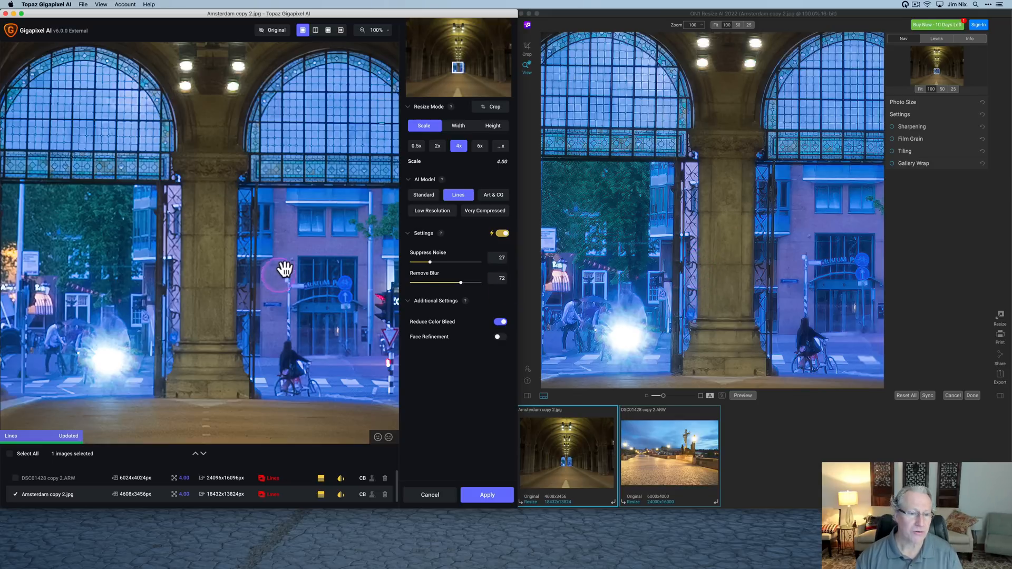
{"action": "mouse_move", "coordinate": [326, 284]}
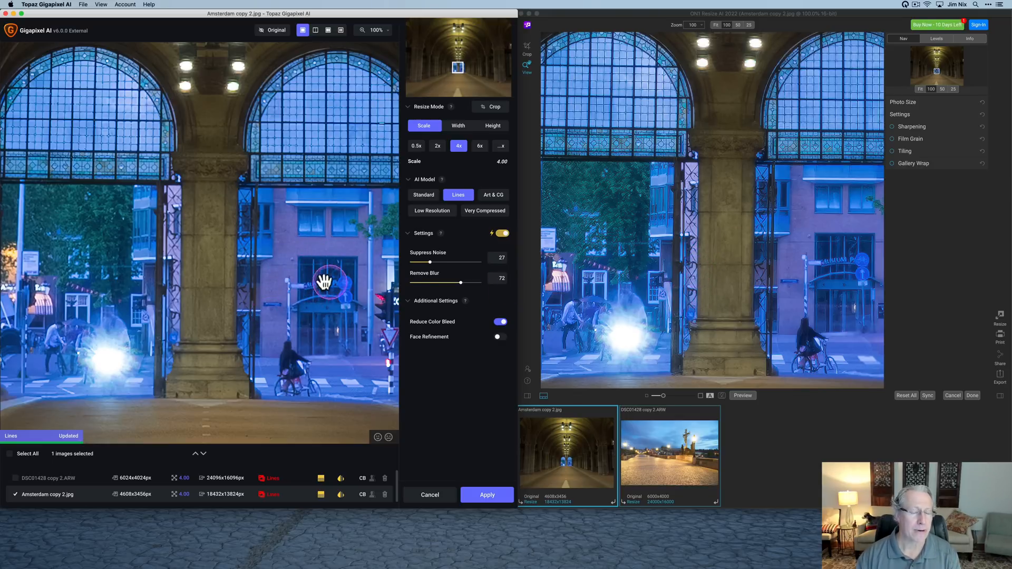
{"action": "mouse_move", "coordinate": [804, 296]}
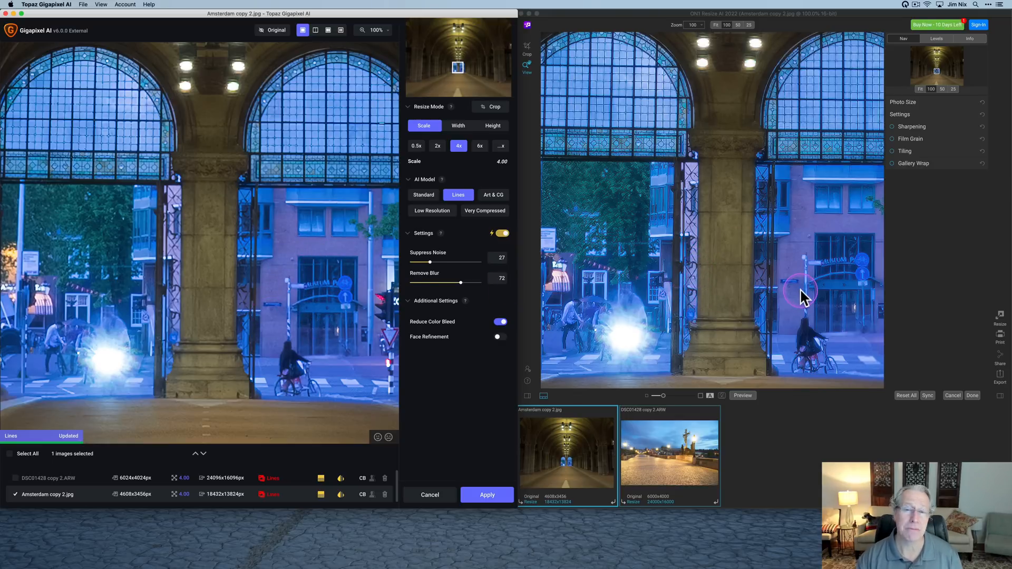
{"action": "mouse_move", "coordinate": [397, 345]}
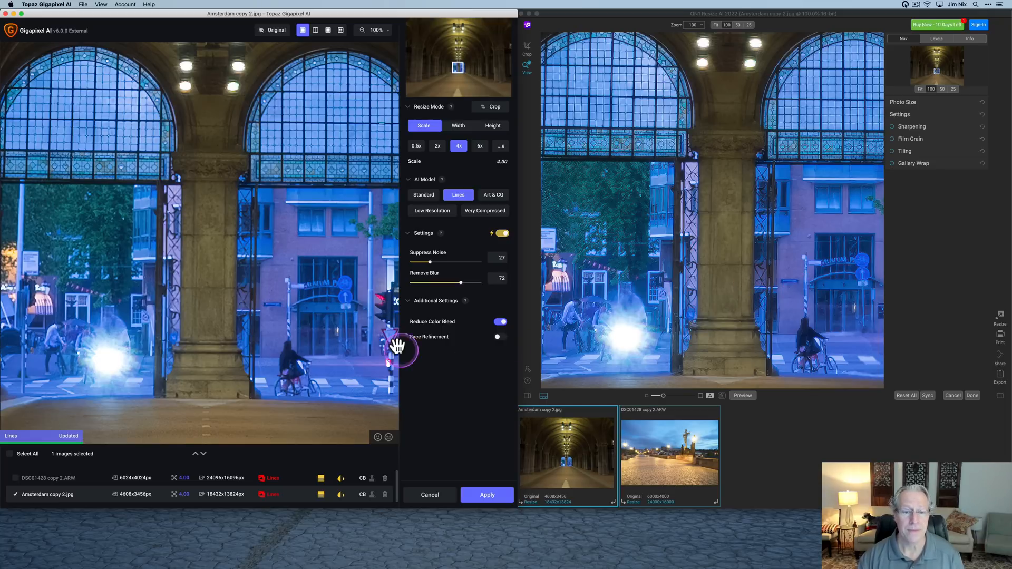
{"action": "mouse_move", "coordinate": [432, 268]}
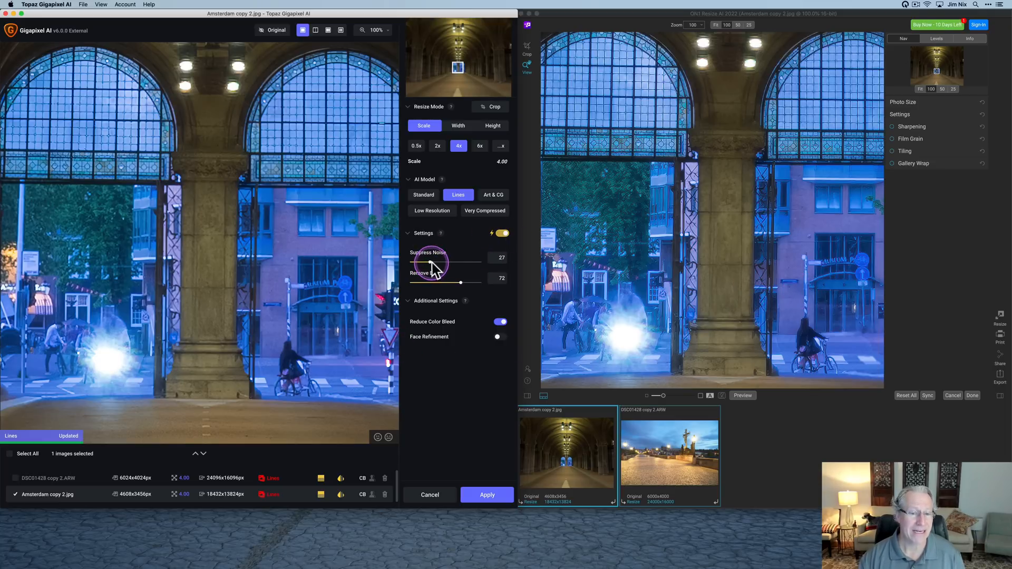
{"action": "mouse_move", "coordinate": [775, 281]}
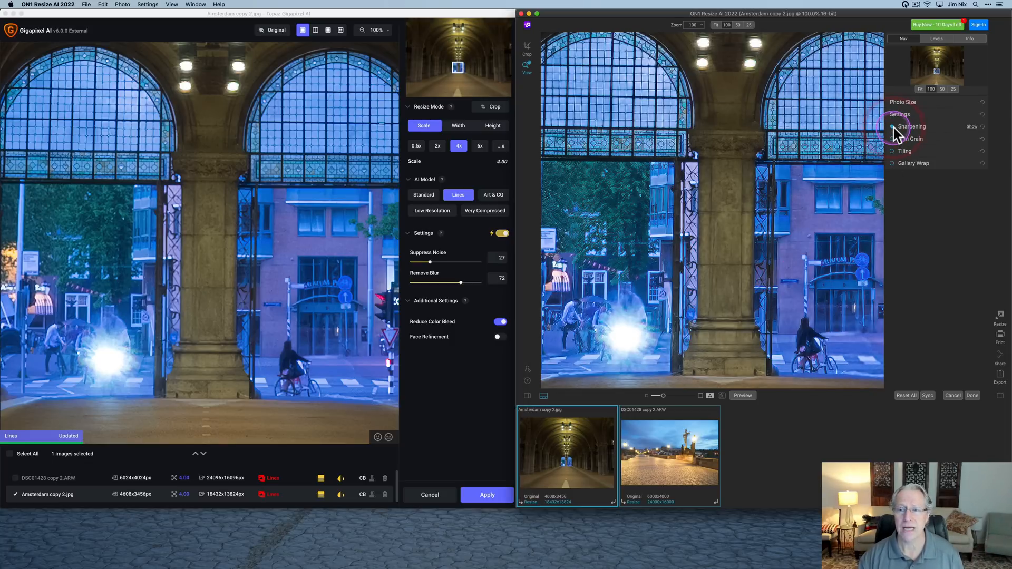
{"action": "mouse_move", "coordinate": [710, 290]}
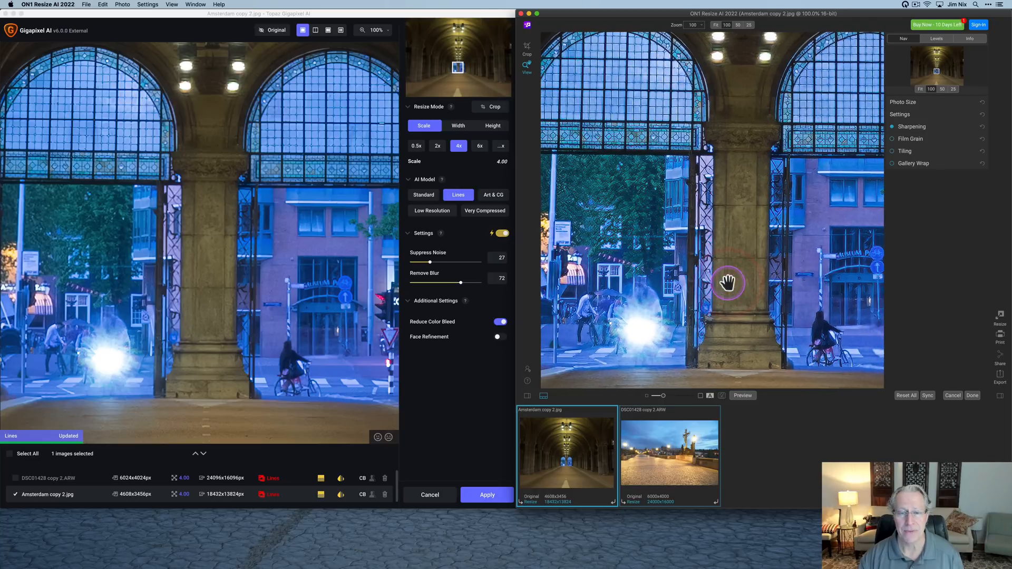
{"action": "mouse_move", "coordinate": [802, 297]}
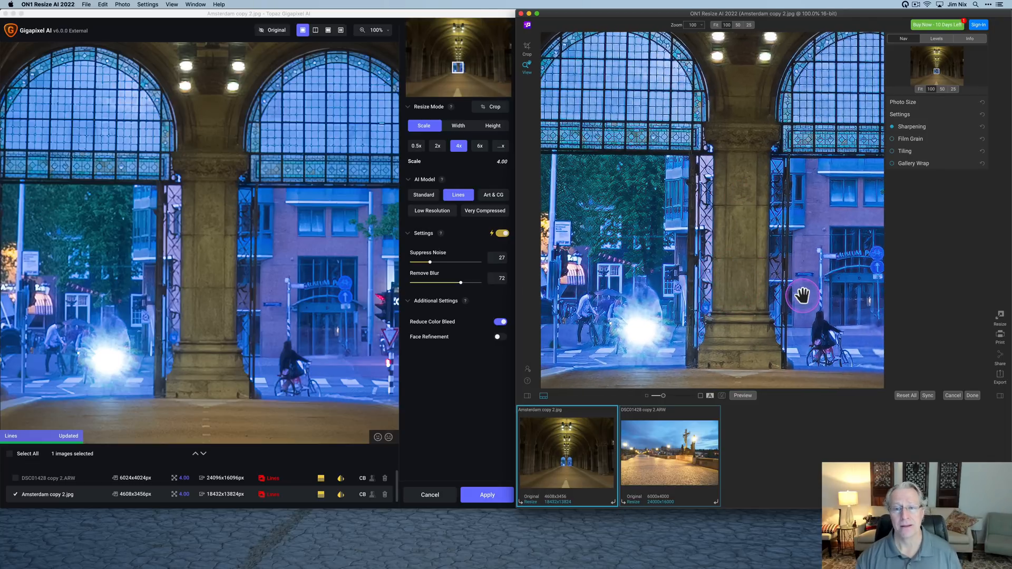
{"action": "mouse_move", "coordinate": [710, 230]}
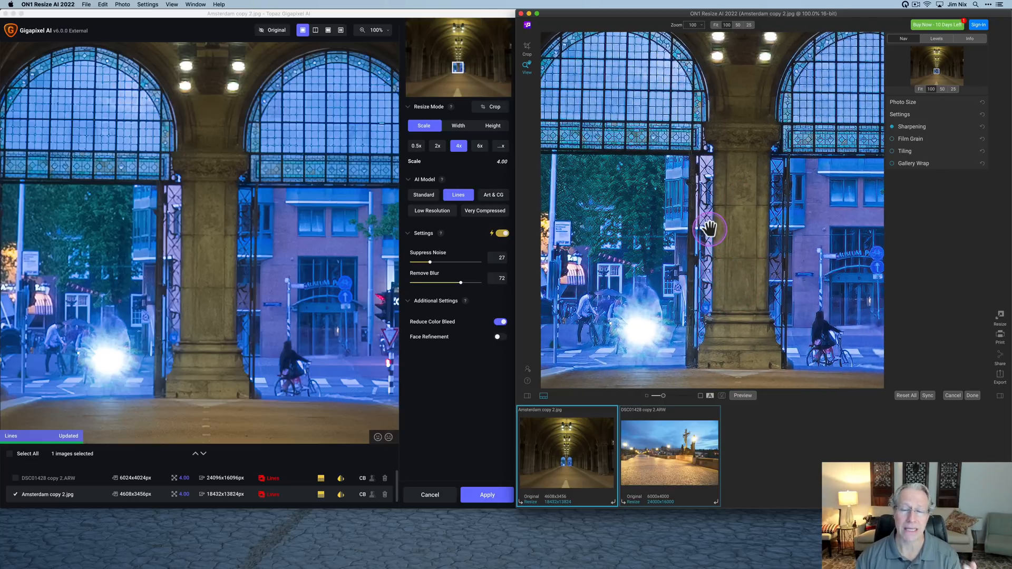
{"action": "mouse_move", "coordinate": [725, 241]}
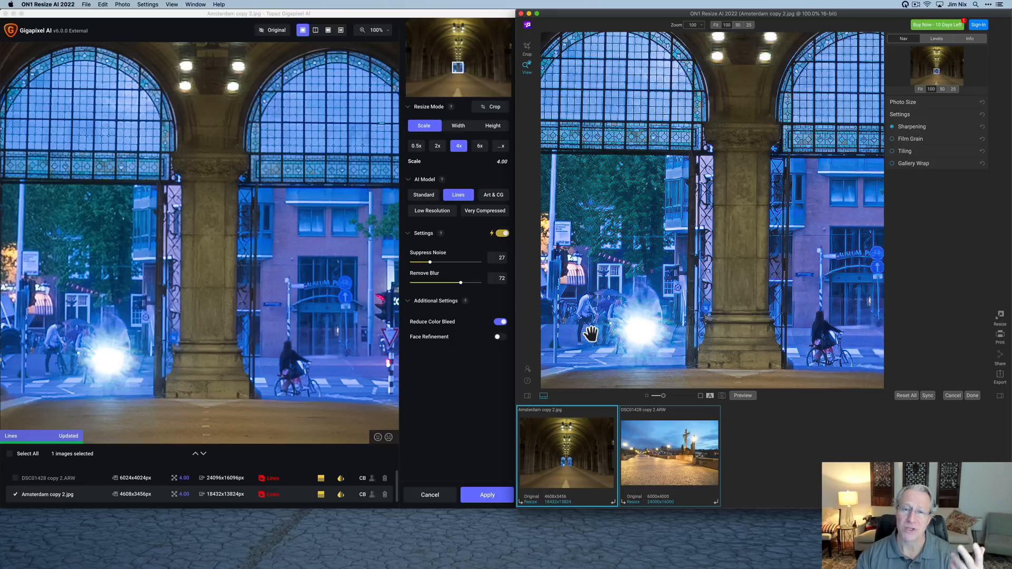
{"action": "left_click", "coordinate": [529, 397]}
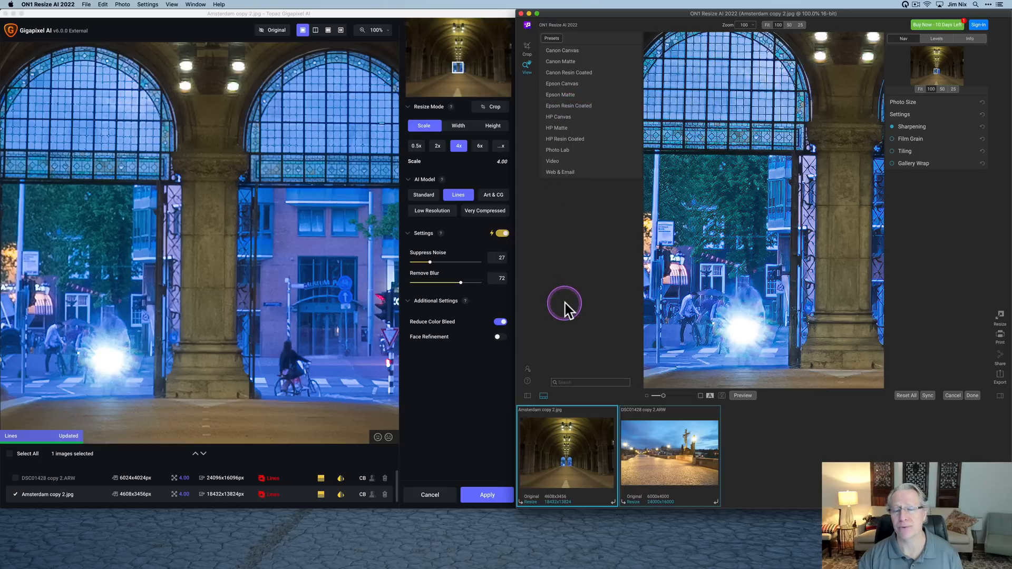
{"action": "mouse_move", "coordinate": [567, 249]}
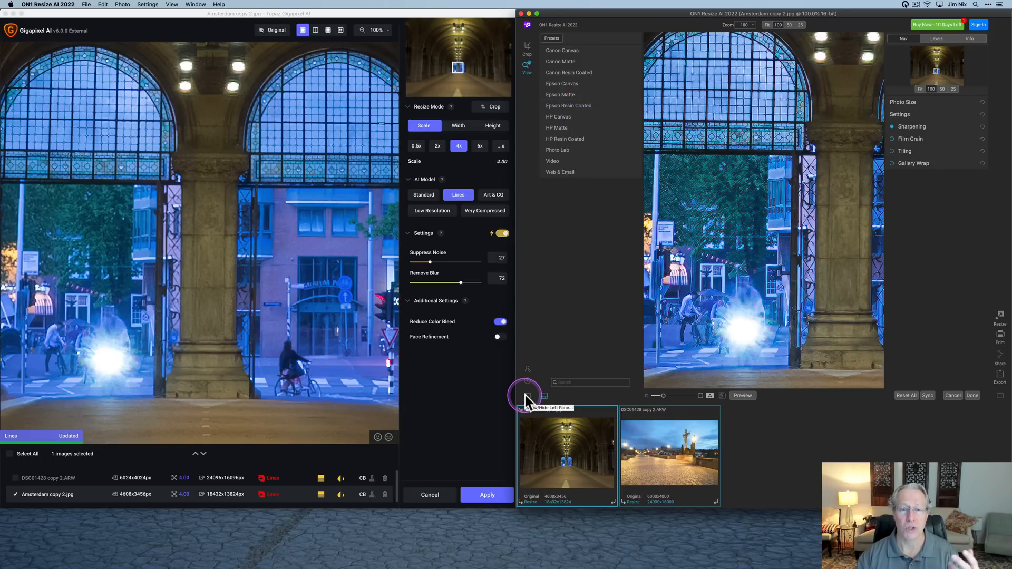
{"action": "left_click", "coordinate": [526, 394]}
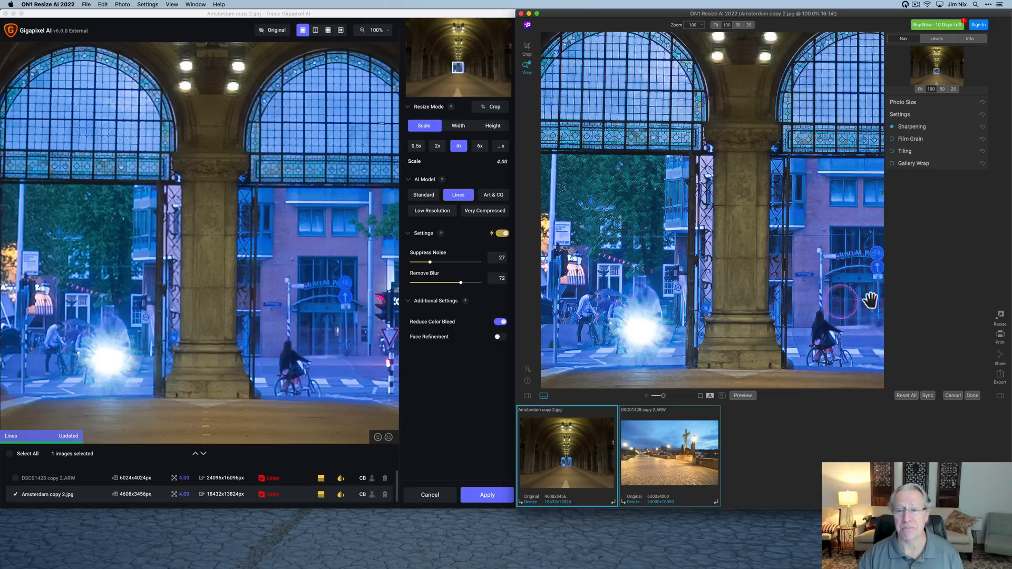
{"action": "mouse_move", "coordinate": [1001, 339]}
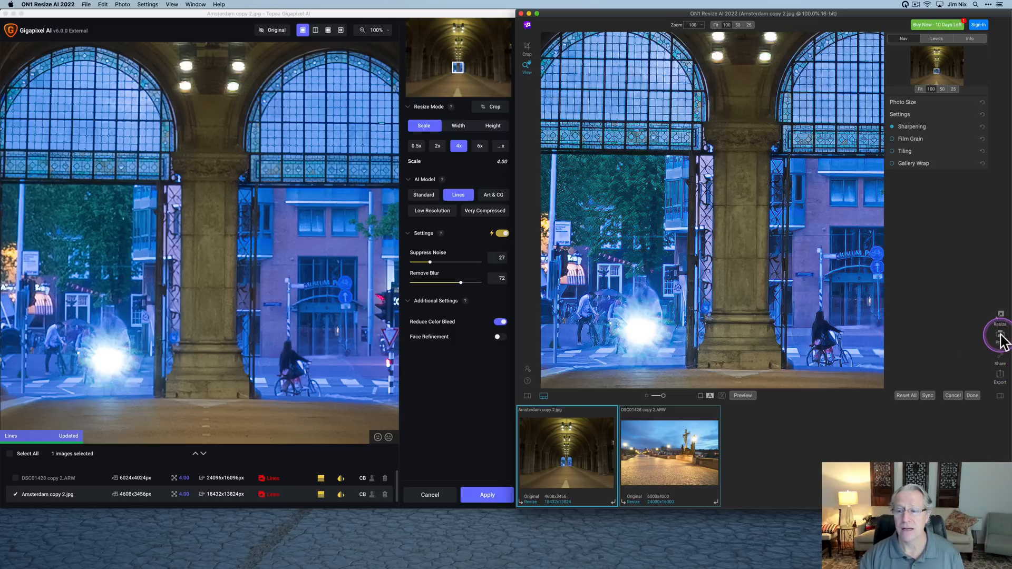
{"action": "mouse_move", "coordinate": [1000, 334]}
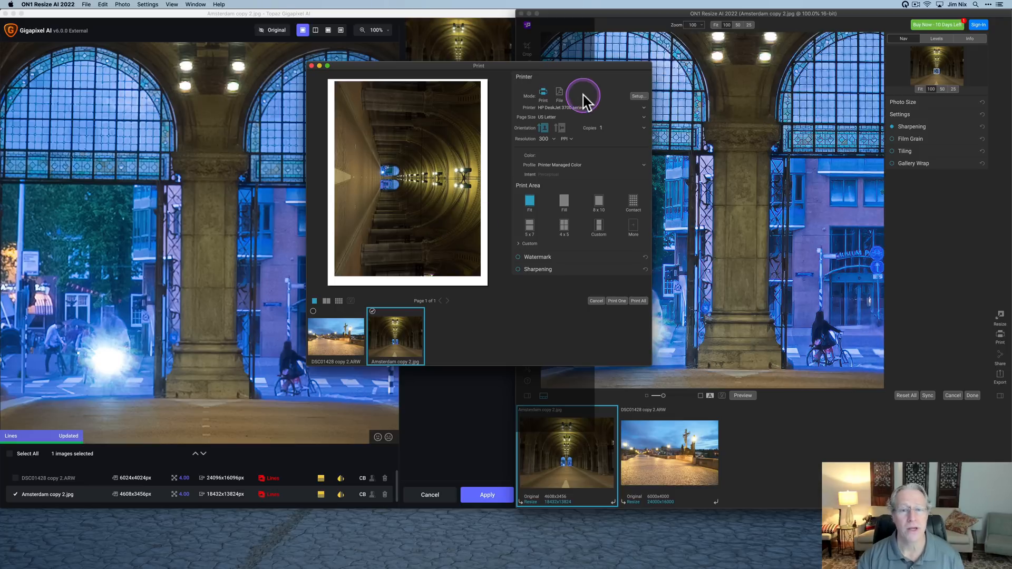
{"action": "mouse_move", "coordinate": [589, 204]}
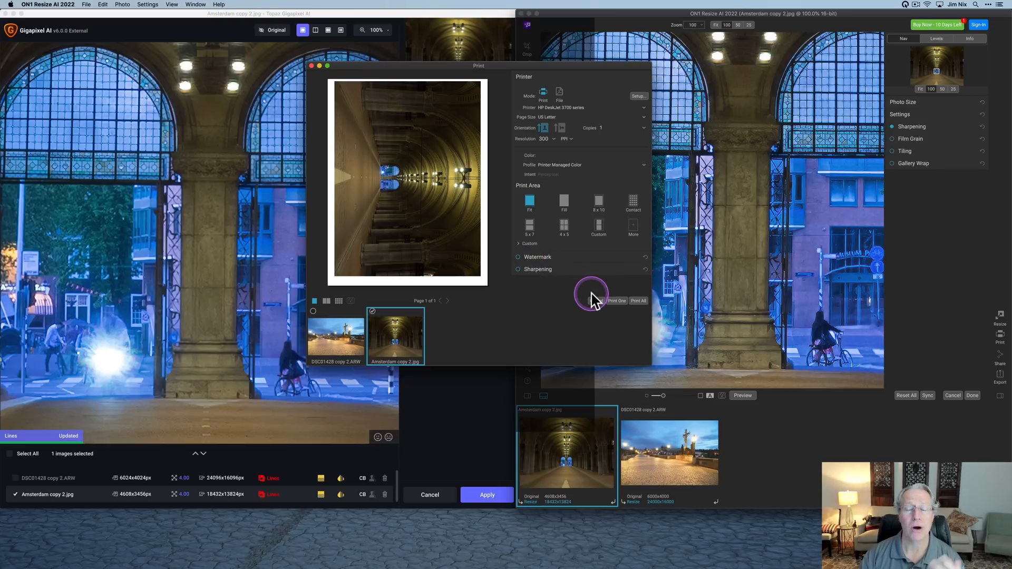
{"action": "mouse_move", "coordinate": [591, 295]}
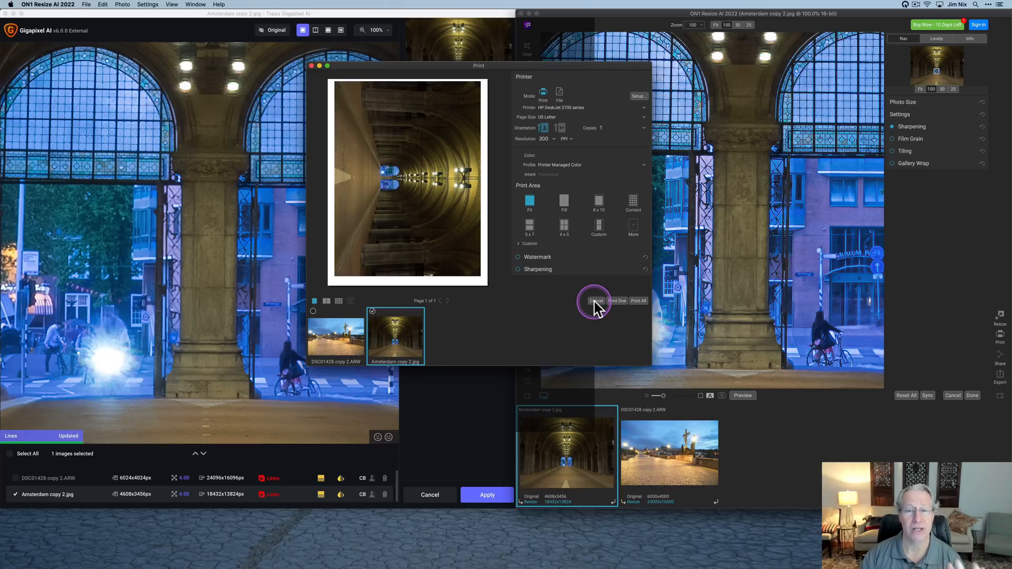
- Cancel the Print dialog, then scroll through the Export options and cancel them
{"action": "left_click", "coordinate": [595, 301]}
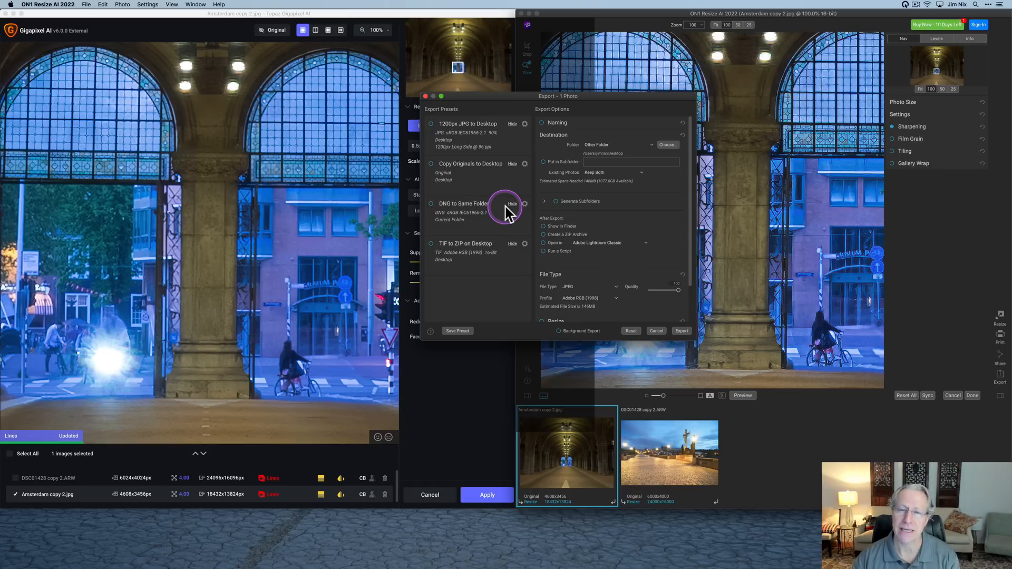
{"action": "scroll", "scroll_direction": "down", "scroll_amount": 3}
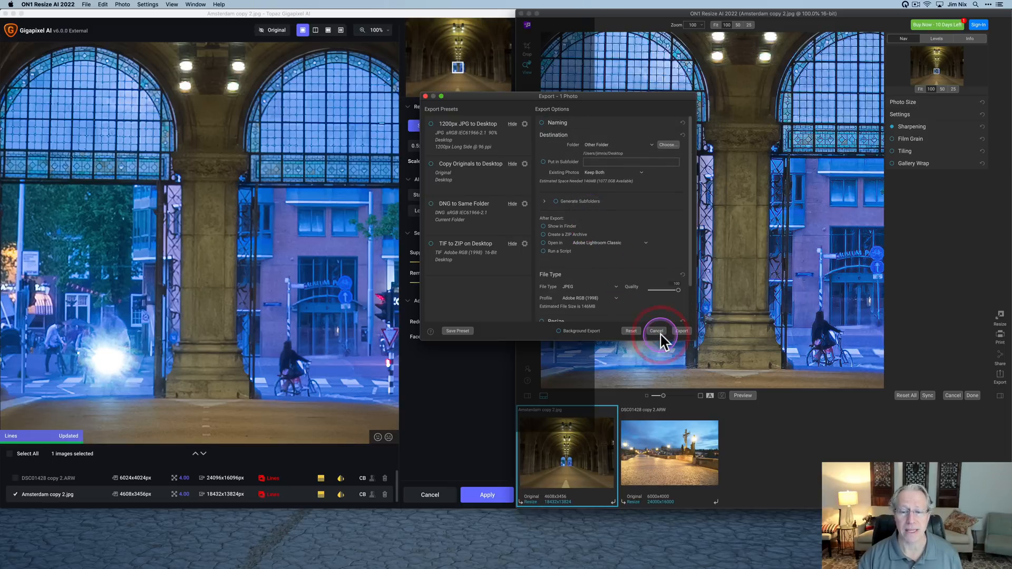
{"action": "left_click", "coordinate": [656, 330]}
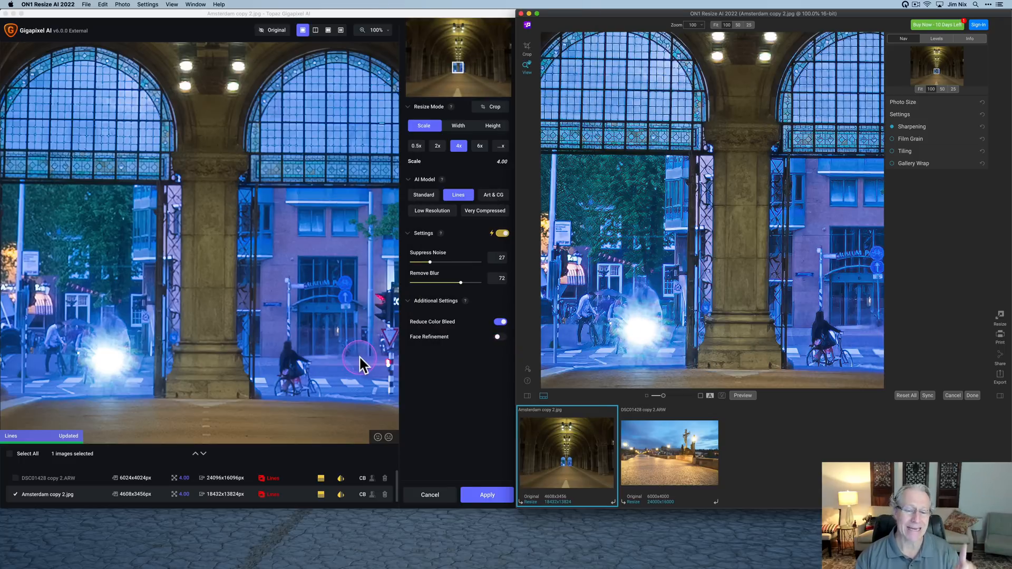